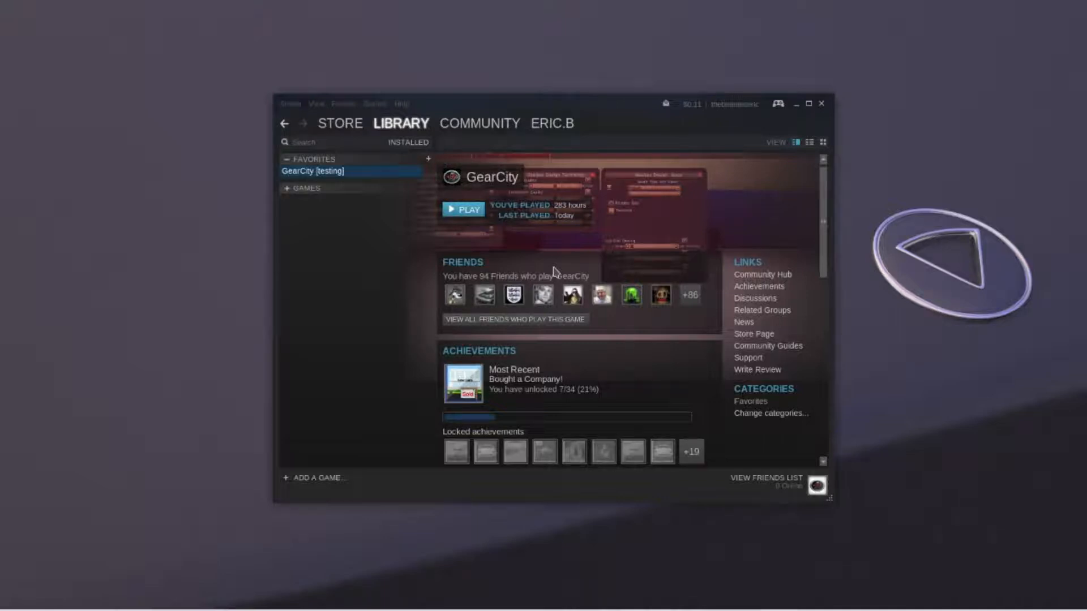
pyautogui.moveTo(408, 222)
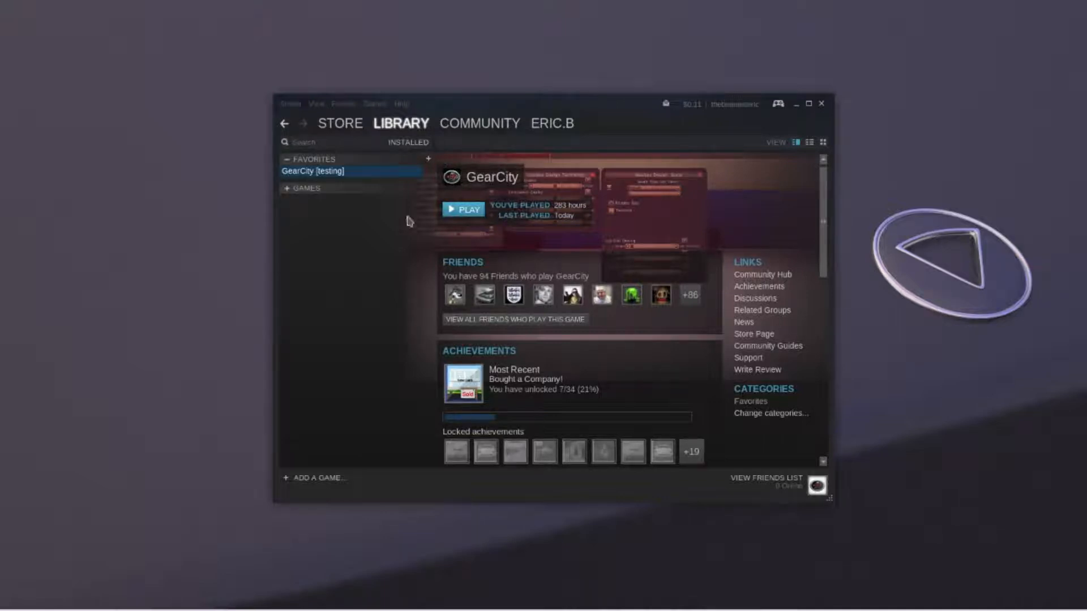
# - Show GearCity's properties in Steam on the Local Files page
pyautogui.rightClick(313, 171)
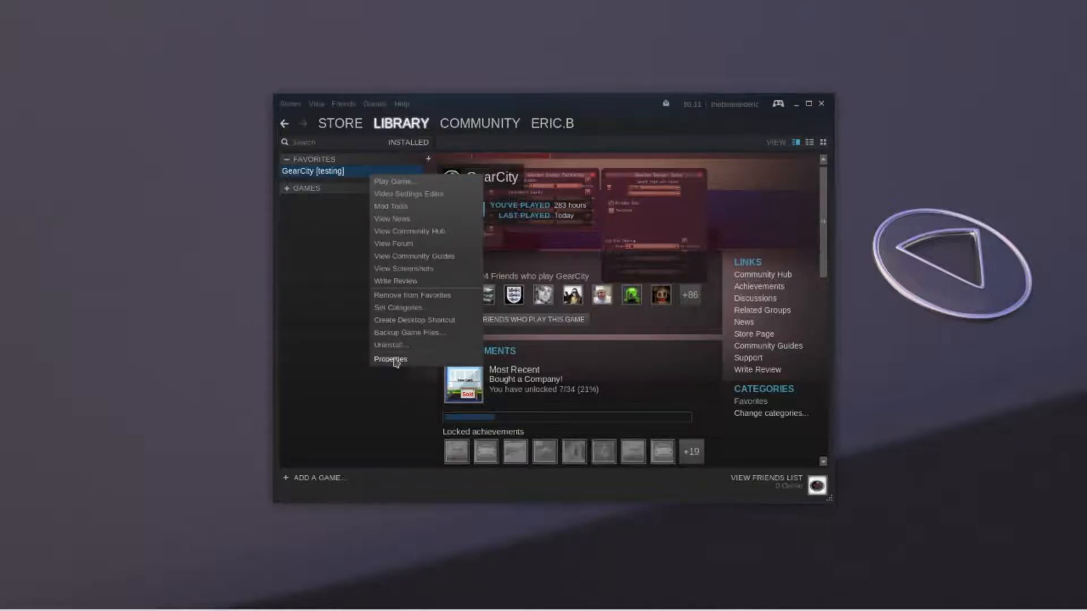
pyautogui.click(389, 359)
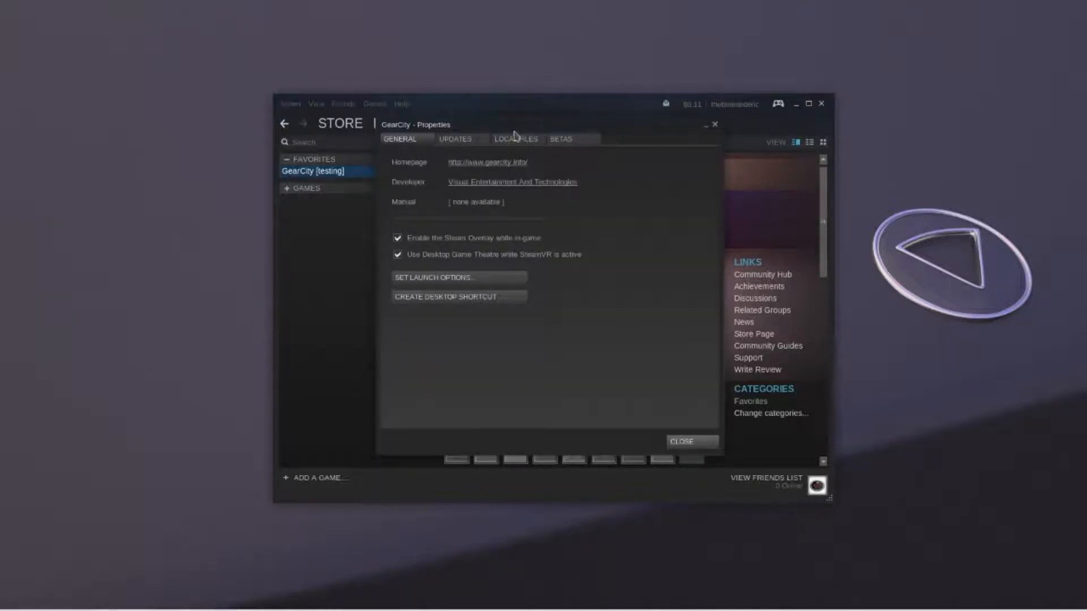
pyautogui.click(516, 139)
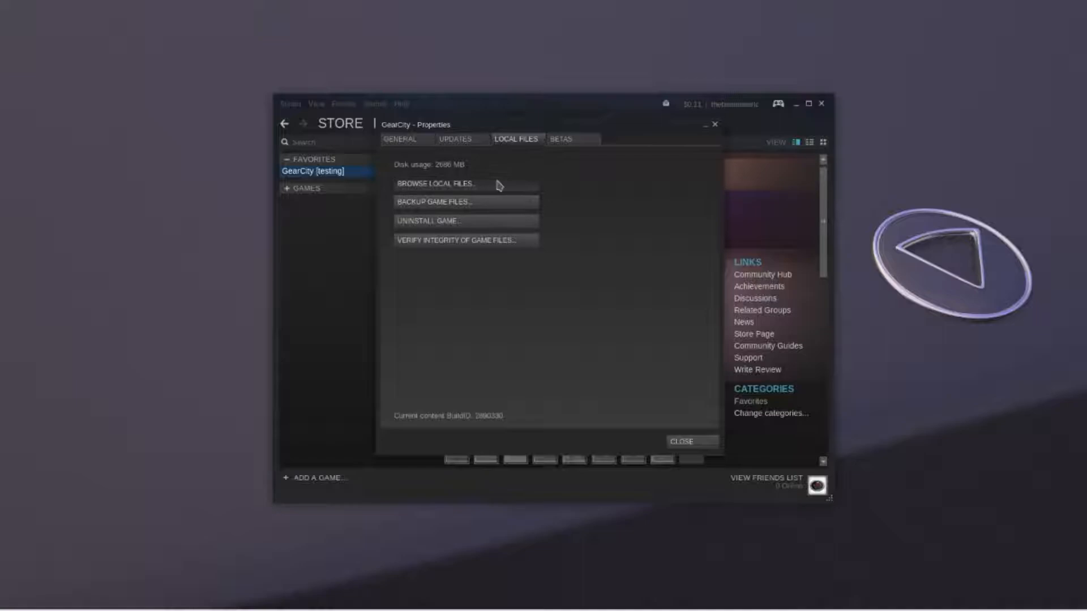
# - Browse the installed files down to media > Maps > Base City Map
pyautogui.click(435, 183)
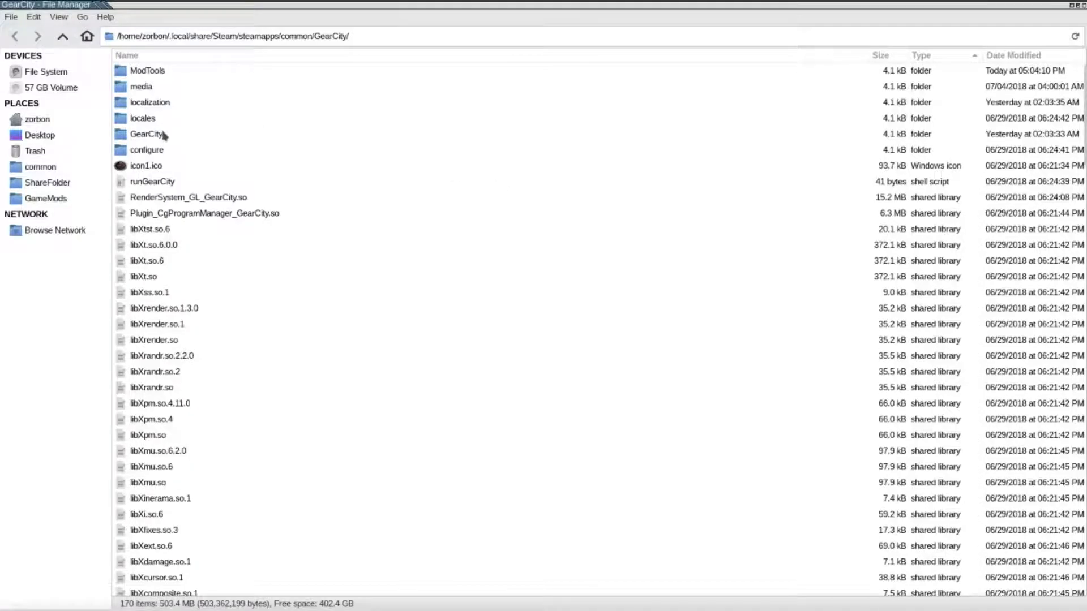
pyautogui.doubleClick(142, 86)
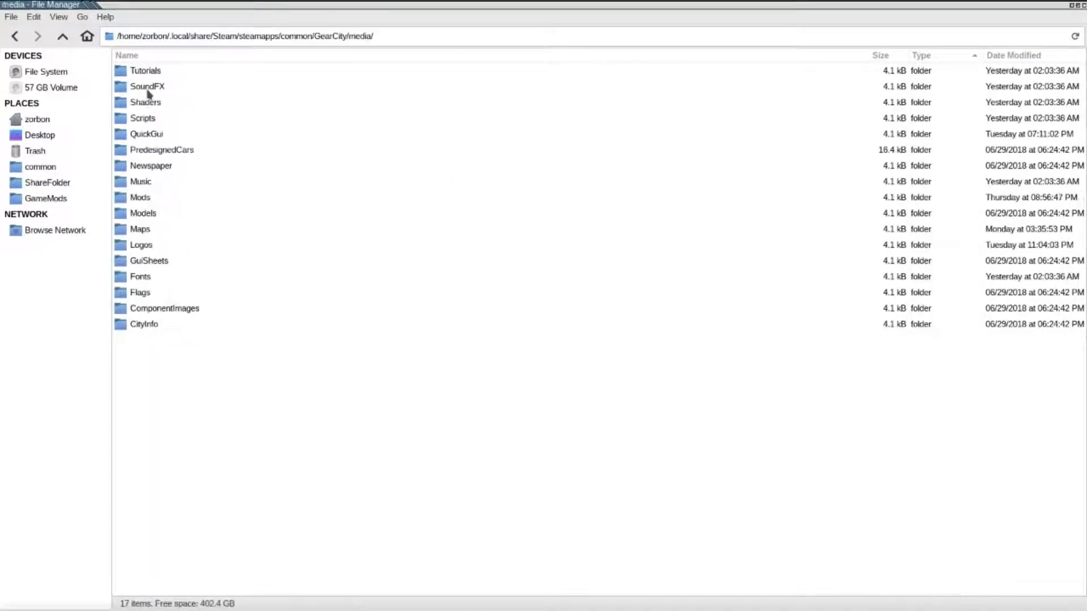
pyautogui.doubleClick(140, 229)
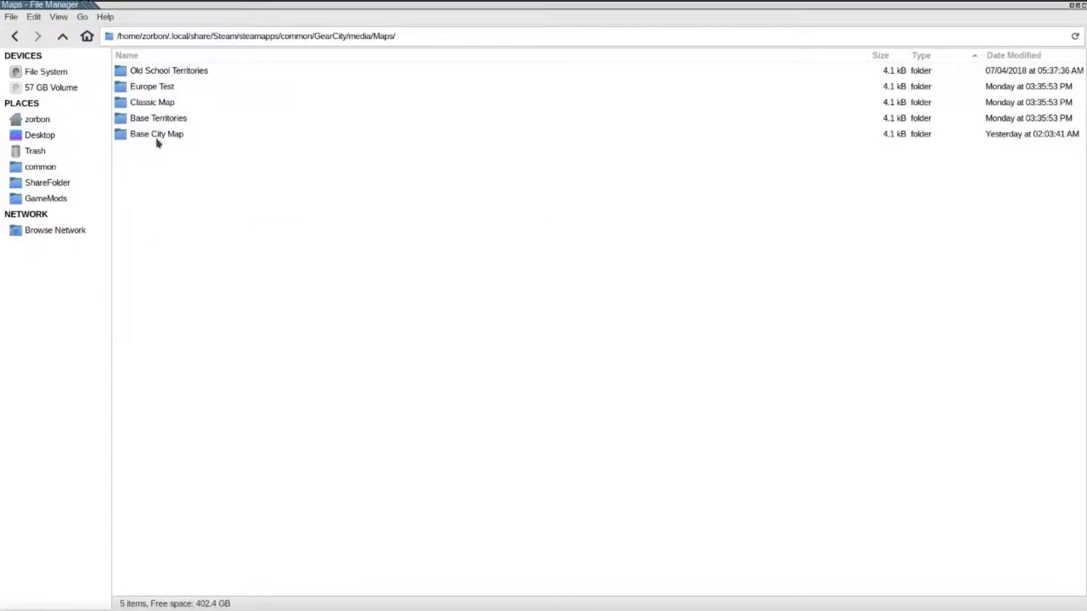
pyautogui.doubleClick(156, 134)
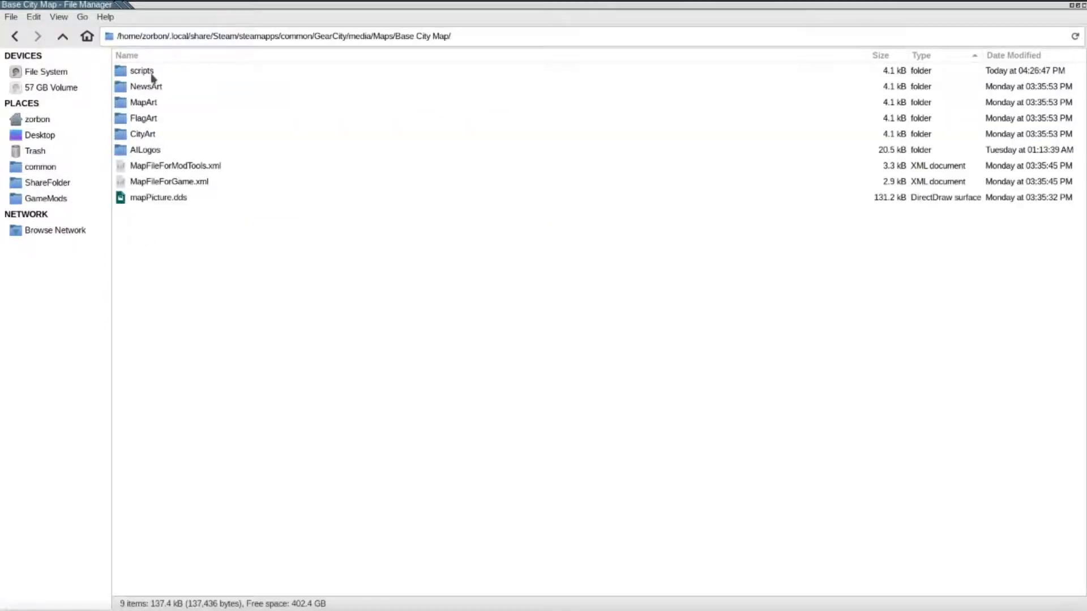
# - Copy the scripts folder into Documents/GameMods/CityEdits
pyautogui.rightClick(142, 70)
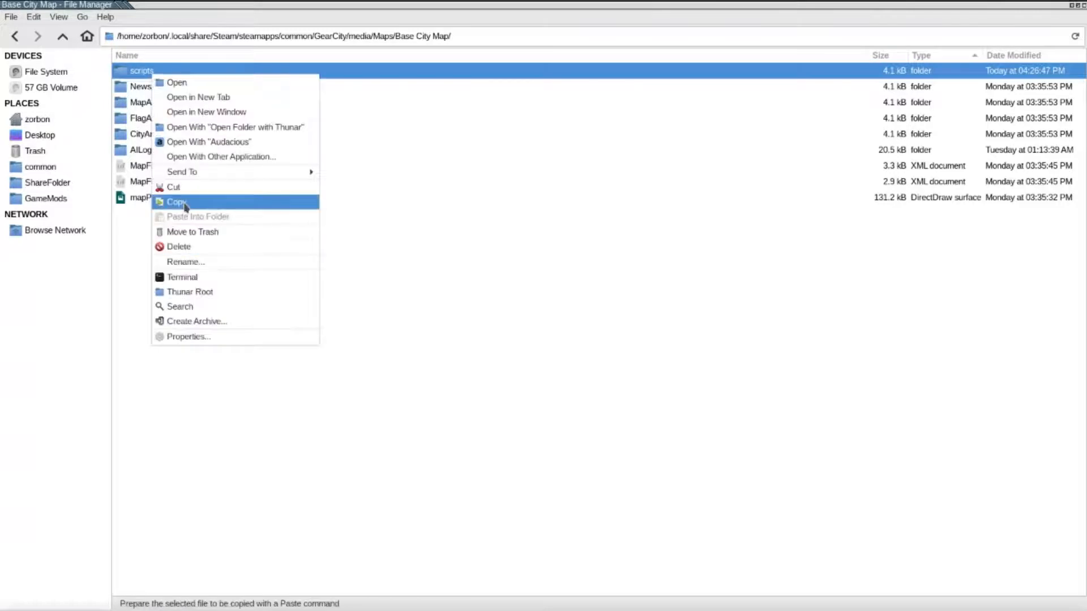
pyautogui.click(177, 201)
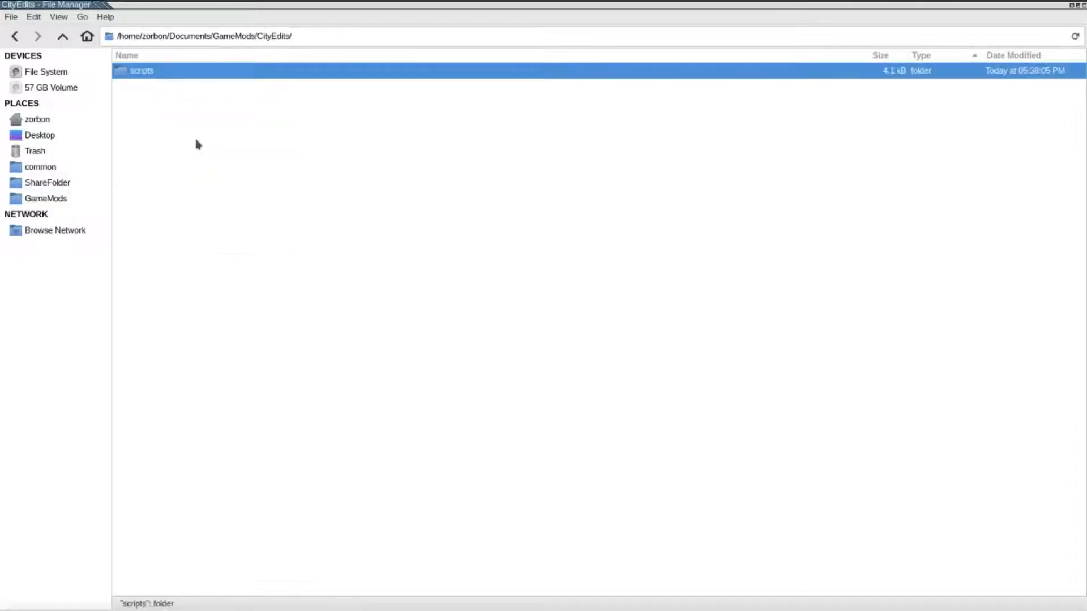
pyautogui.click(308, 523)
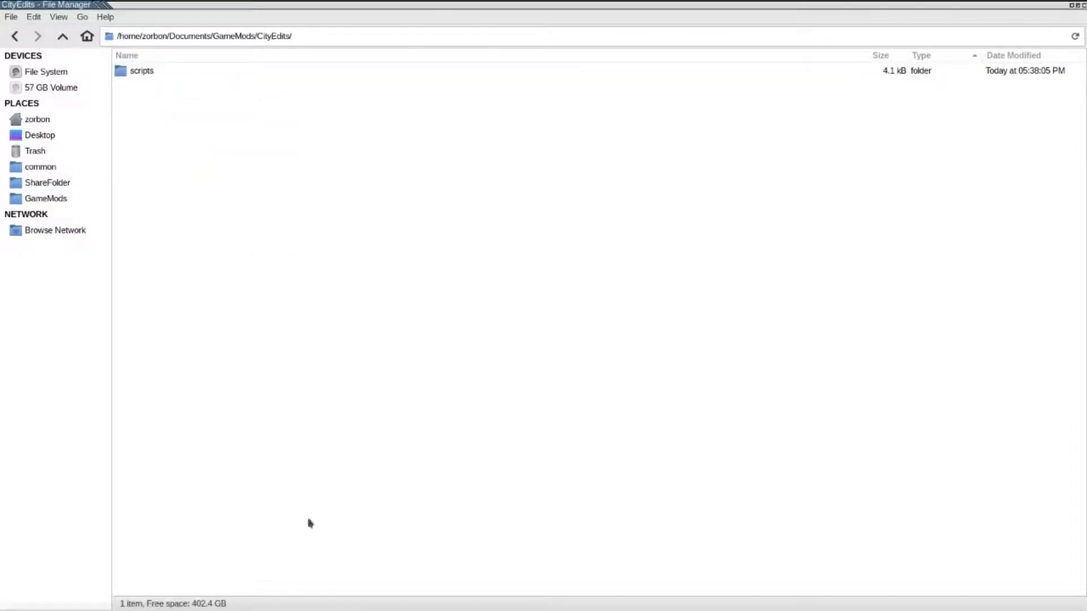
# - Launch GearCity from Steam choosing the Mod Tools launch option
pyautogui.click(370, 602)
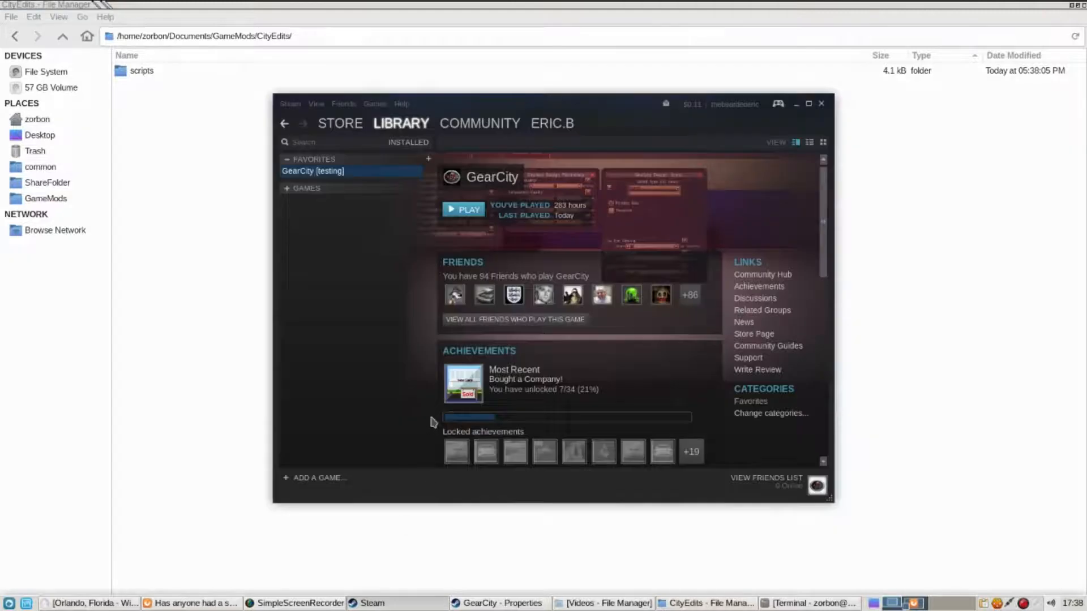
pyautogui.click(463, 210)
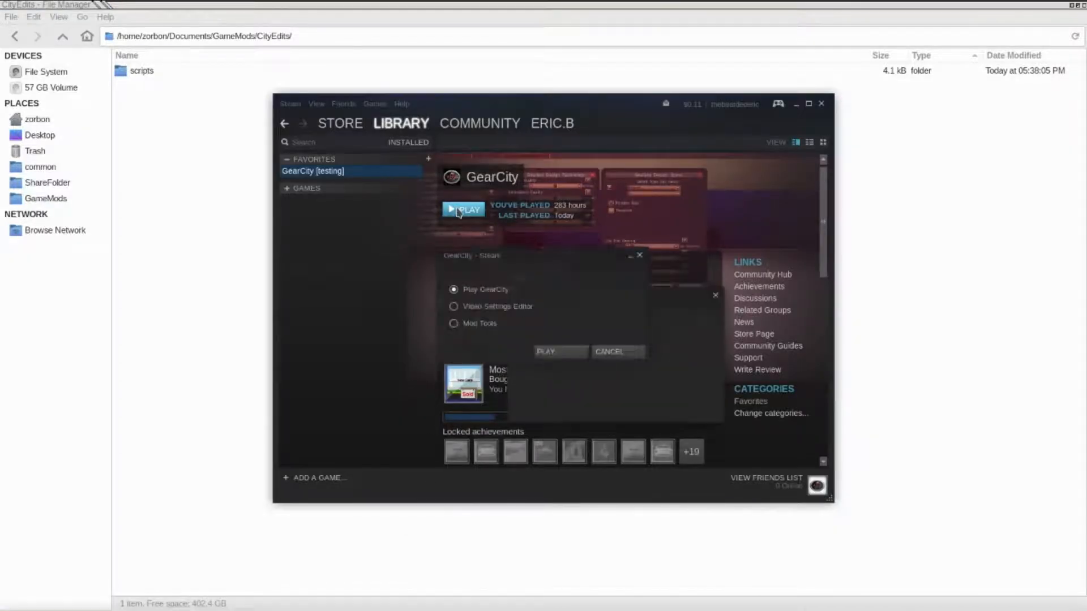
pyautogui.click(454, 323)
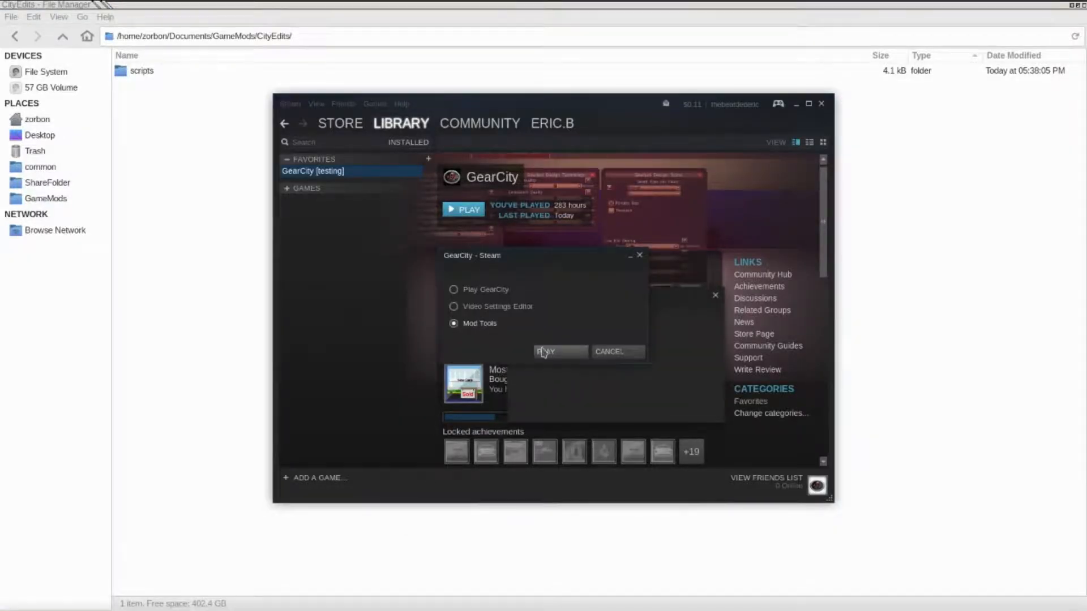
pyautogui.click(547, 351)
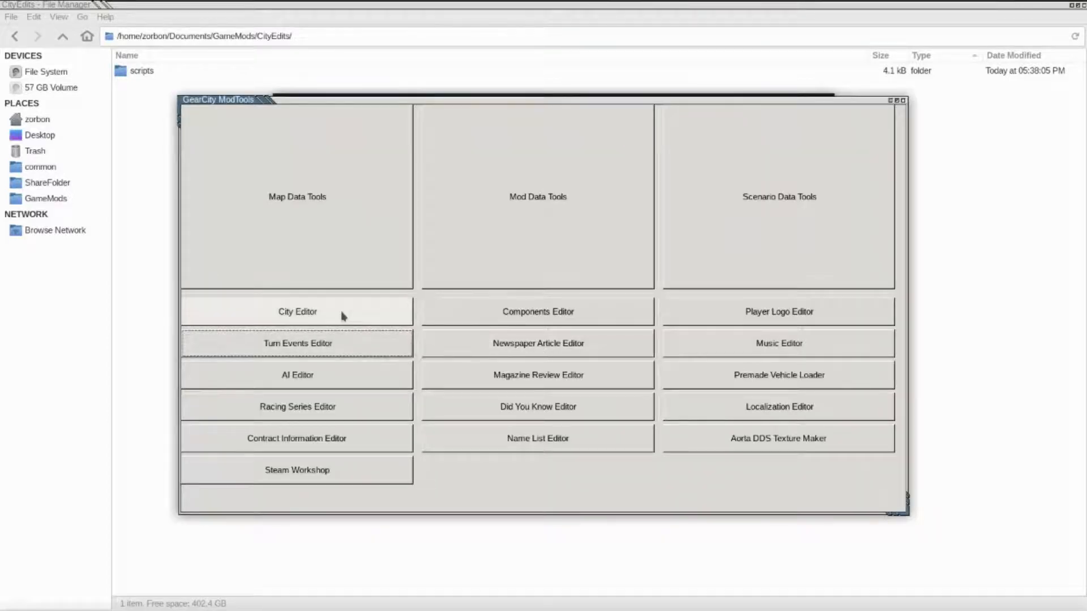
# - Load City2020.xml from GameMods/CityEdits/scripts into the City Editor
pyautogui.click(296, 312)
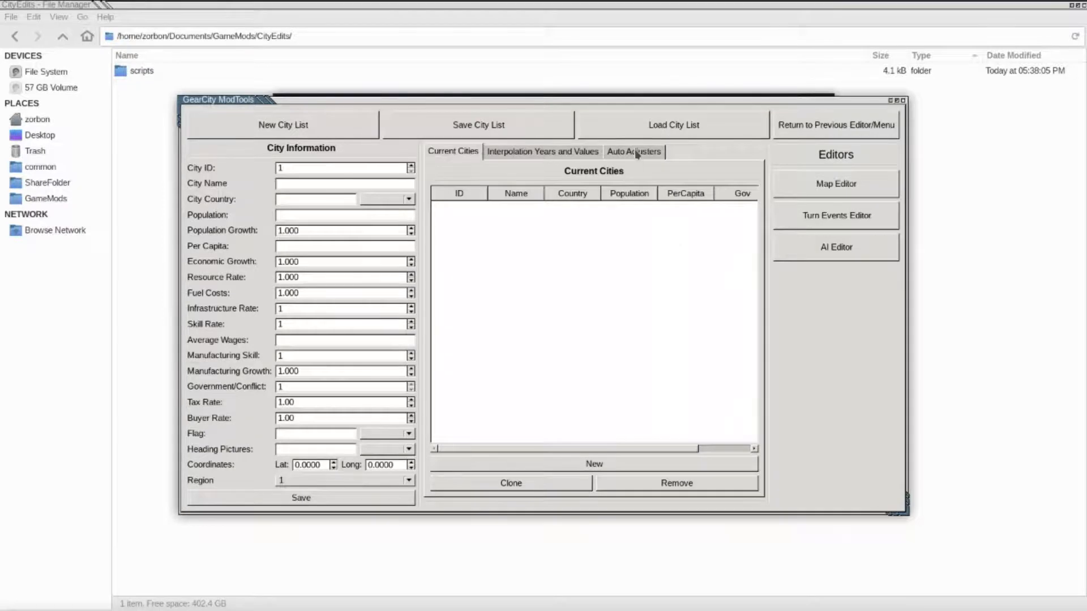
pyautogui.click(672, 125)
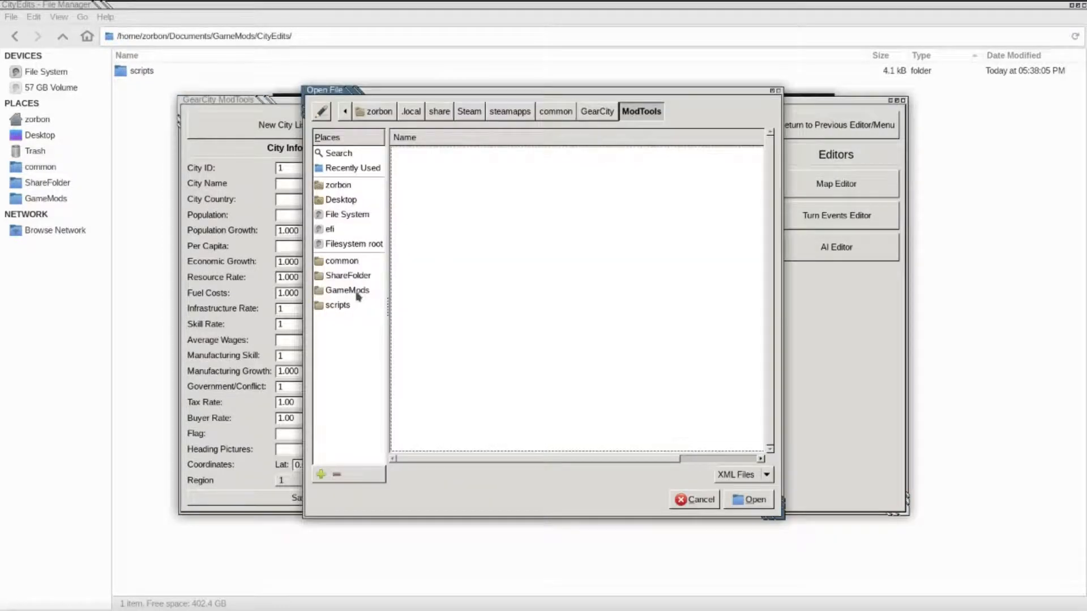
pyautogui.click(347, 290)
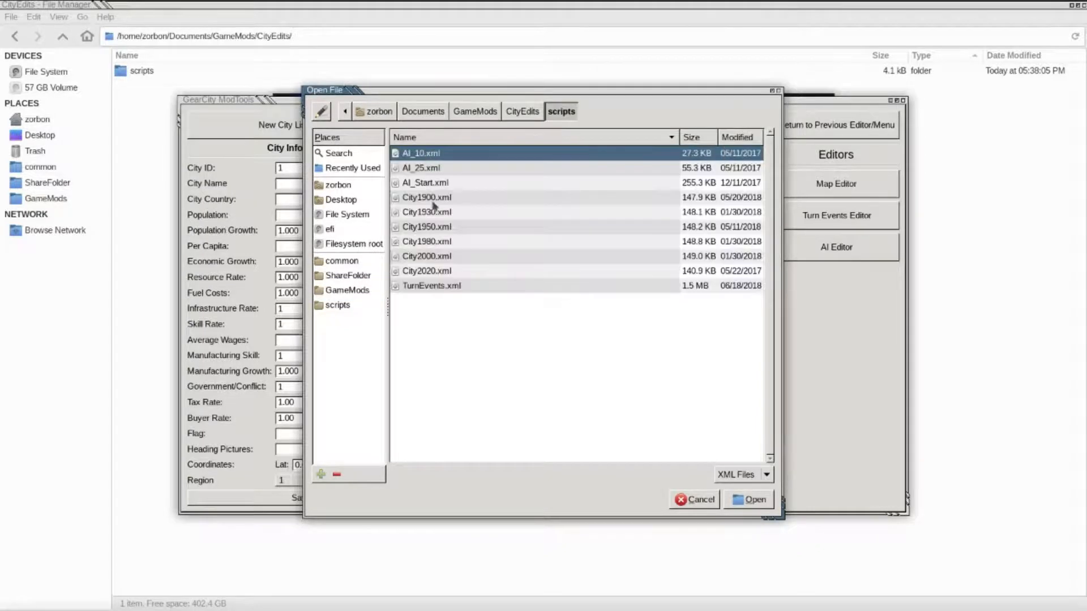
pyautogui.click(426, 271)
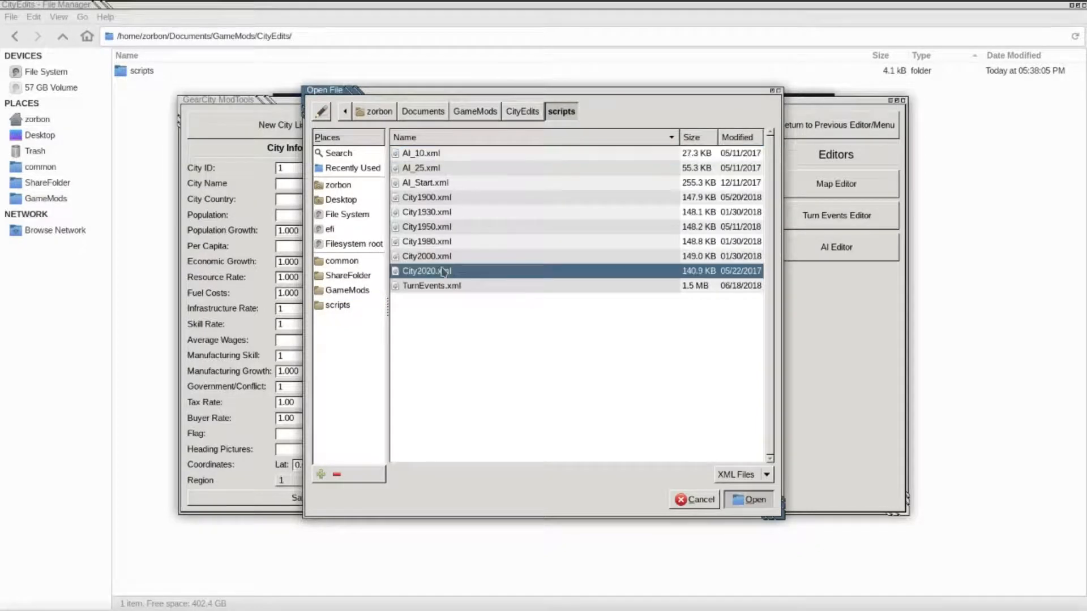
pyautogui.click(753, 499)
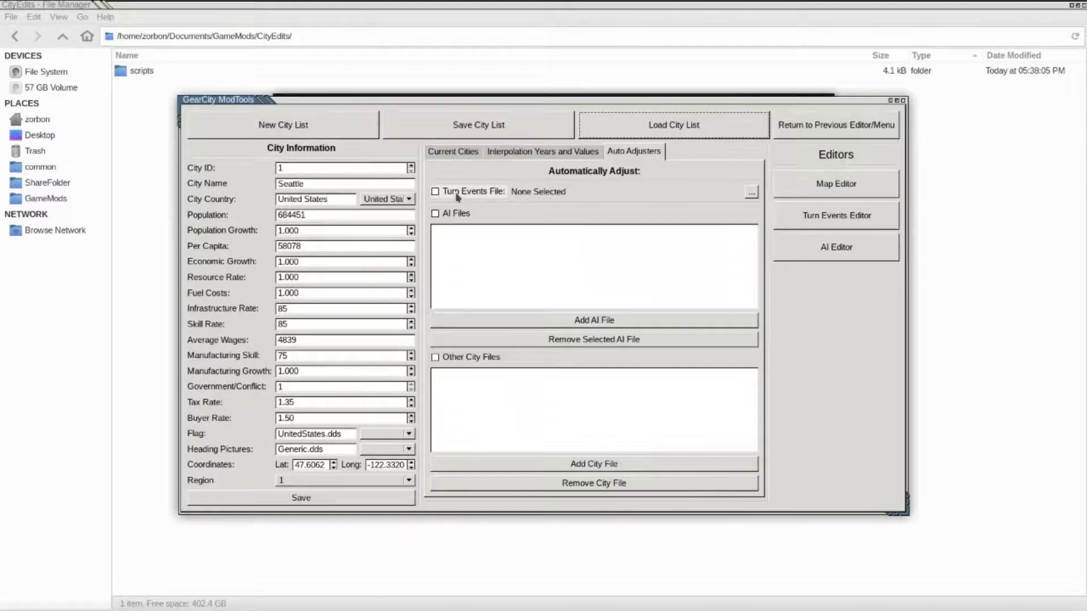
# - Enable turn events auto adjusting with TurnEvents.xml from the scripts folder
pyautogui.click(435, 191)
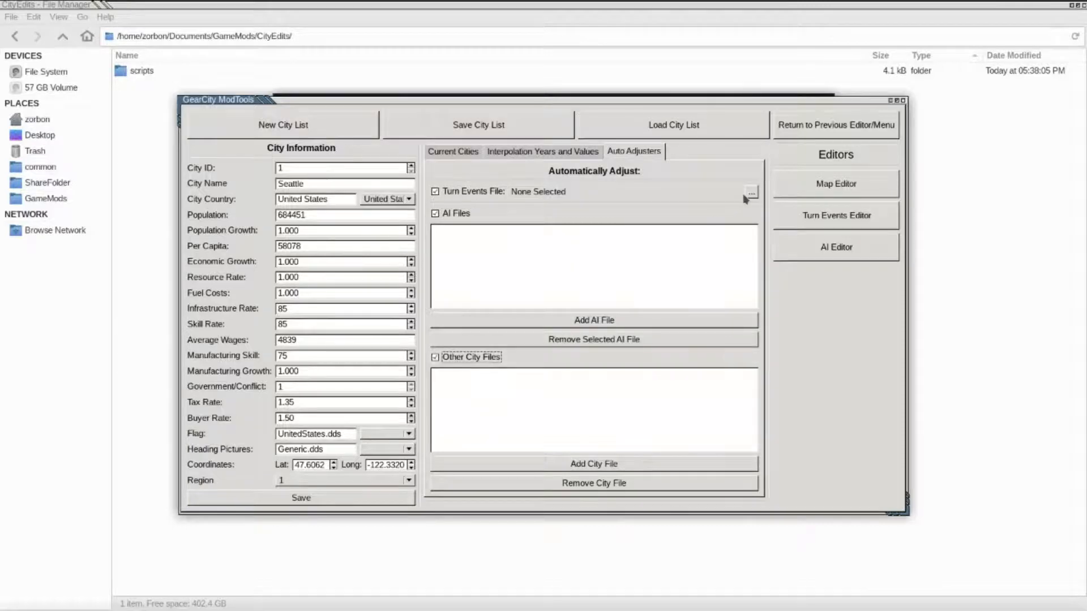
pyautogui.click(751, 192)
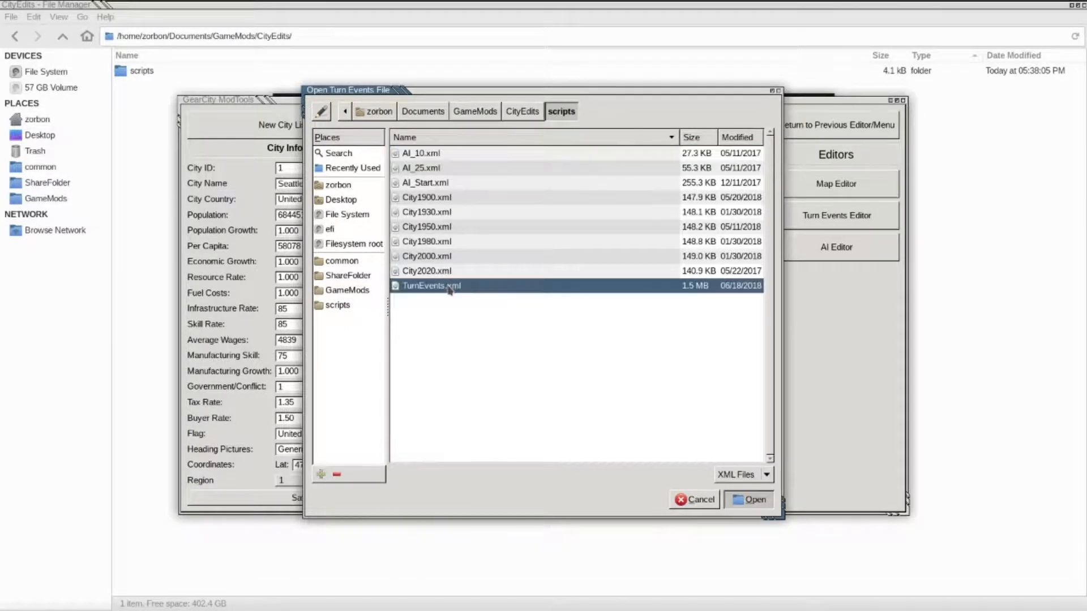
pyautogui.click(754, 500)
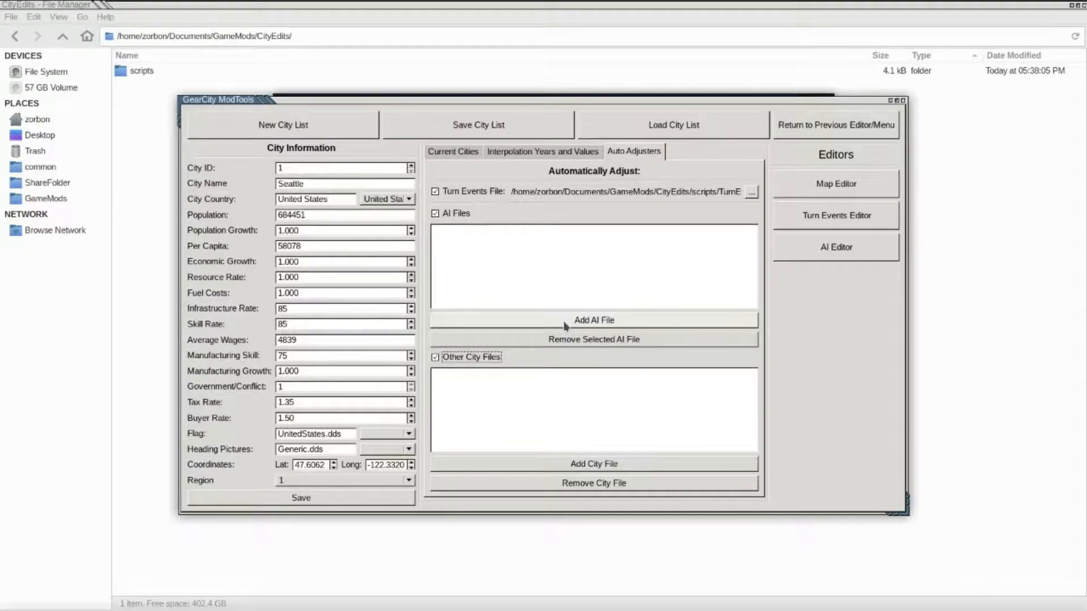
# - Add AI_Start.xml and AI_10.xml from the scripts folder to the AI files list
pyautogui.click(592, 320)
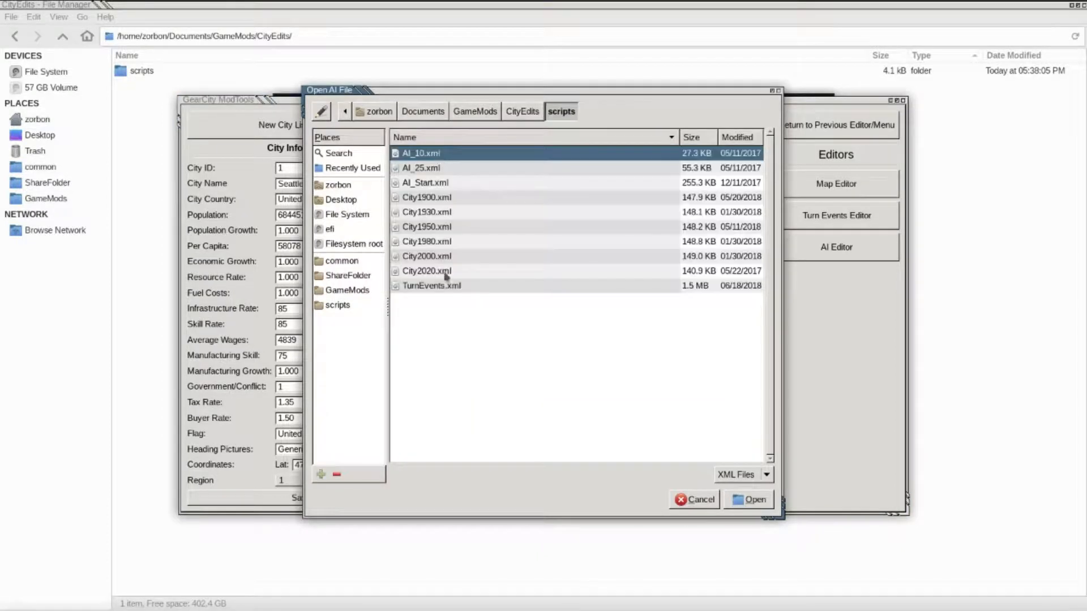
pyautogui.click(755, 499)
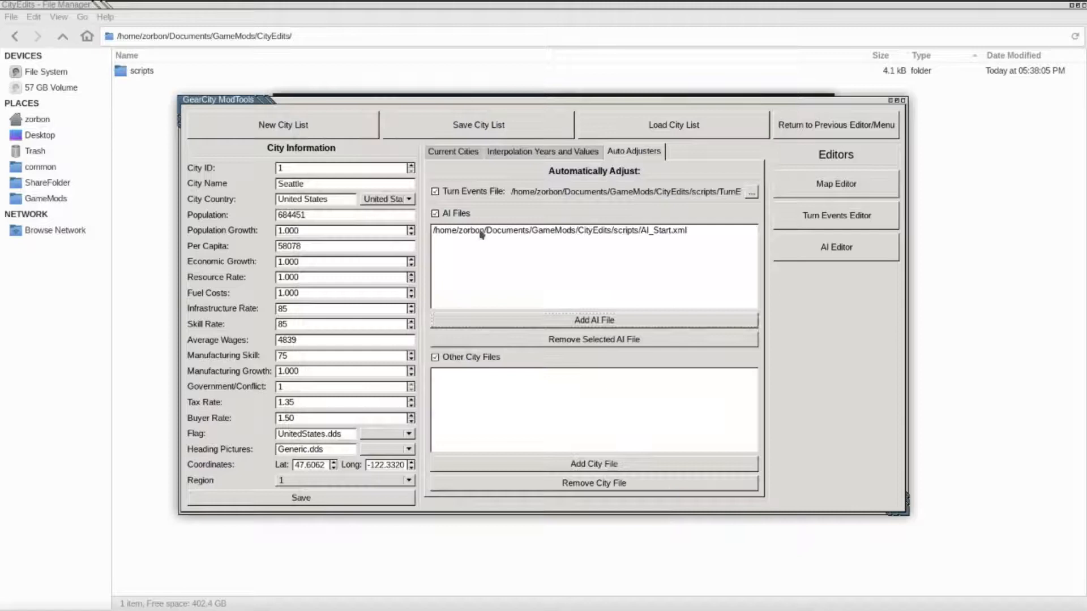
pyautogui.click(593, 319)
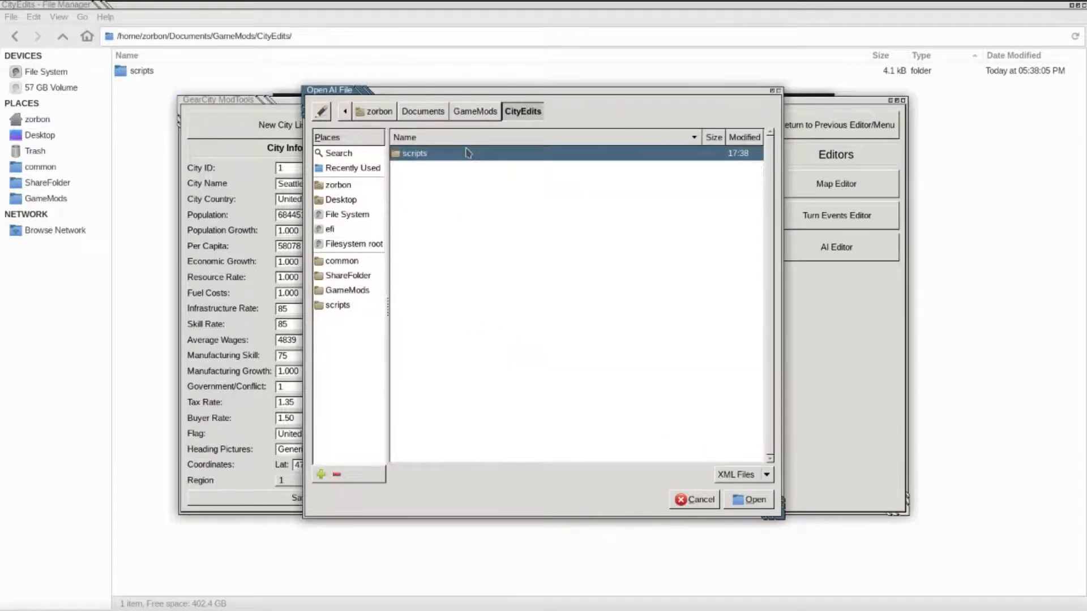
pyautogui.doubleClick(414, 153)
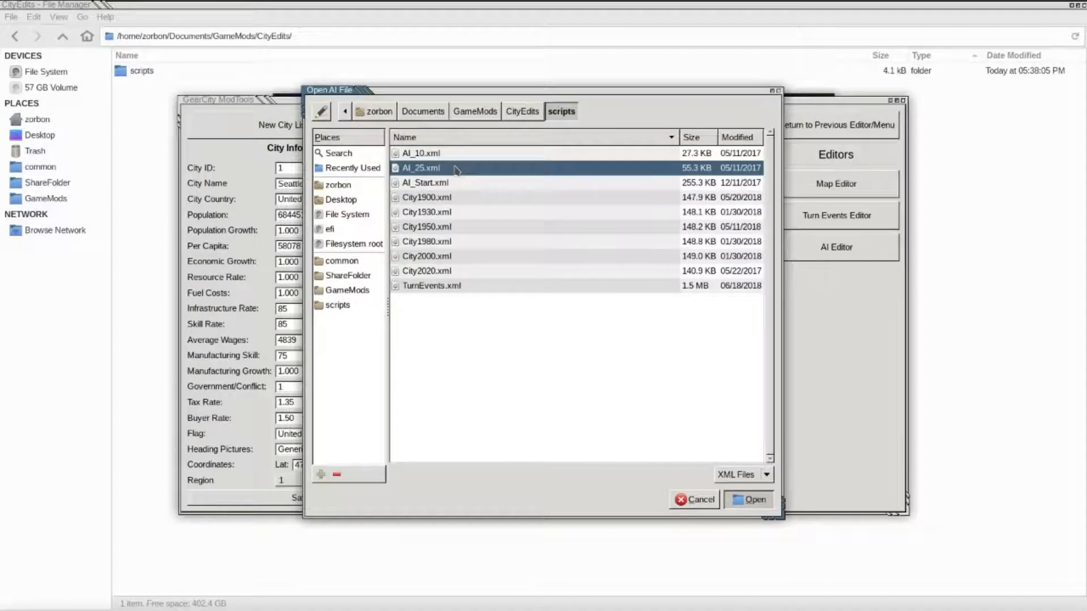
pyautogui.click(474, 111)
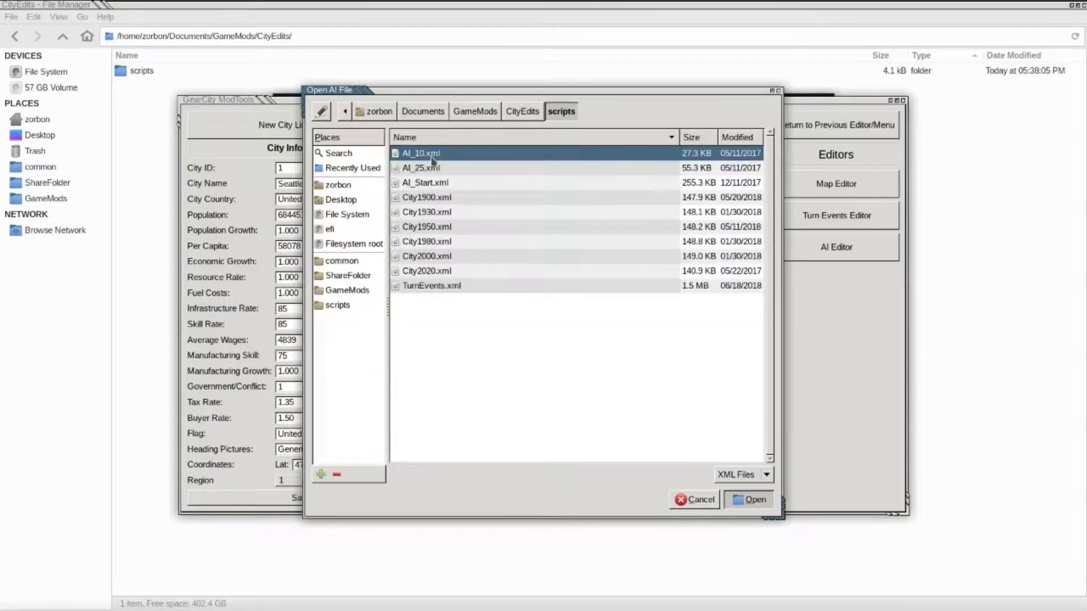
pyautogui.click(754, 499)
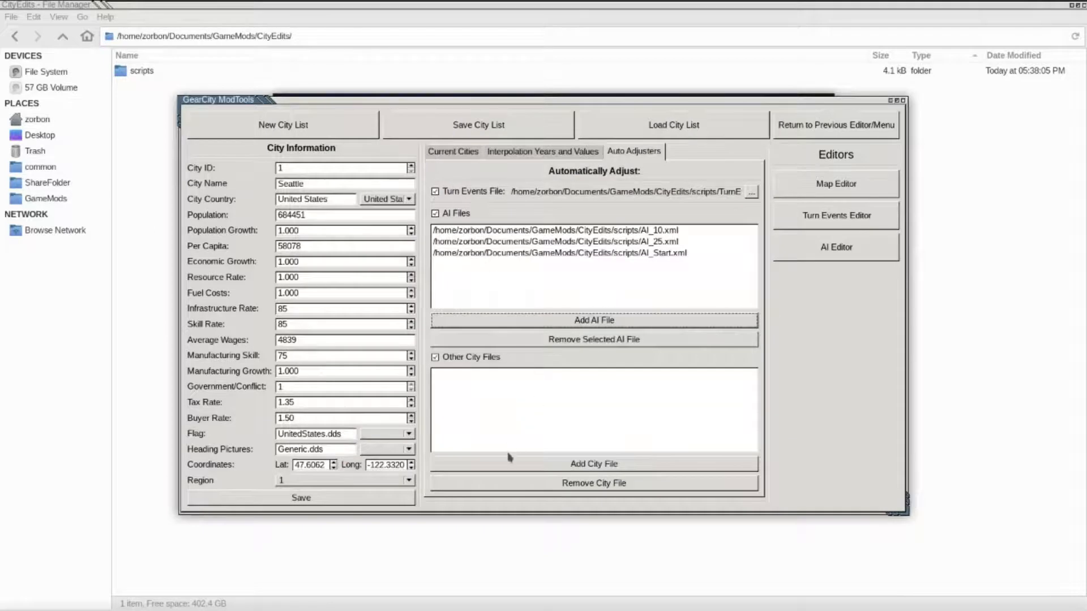
pyautogui.moveTo(512, 463)
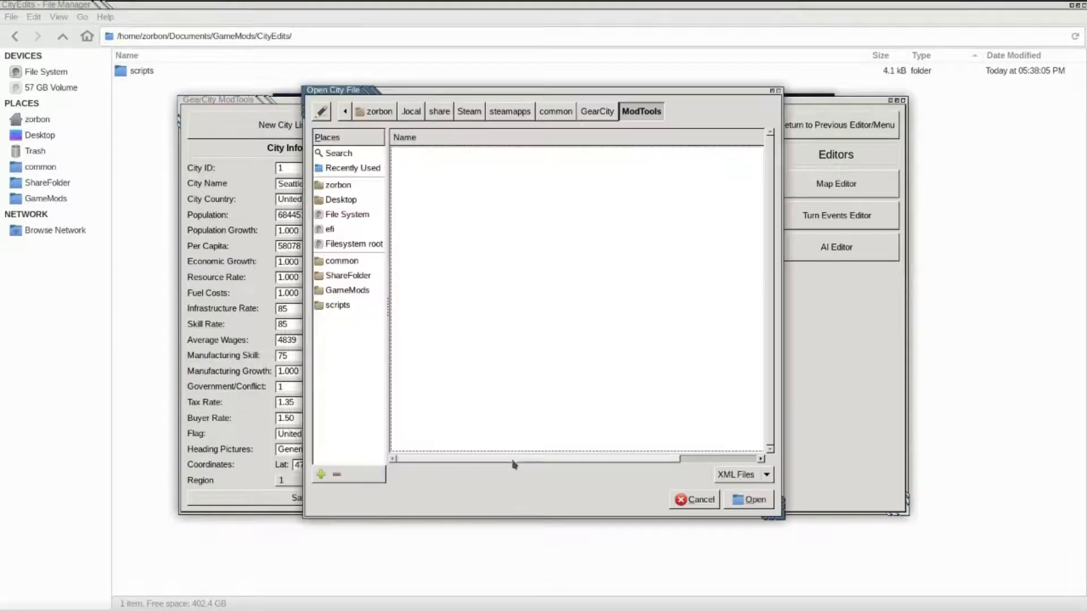
# - Add the first city year files from GameMods/CityEdits/scripts to other city files
pyautogui.click(347, 290)
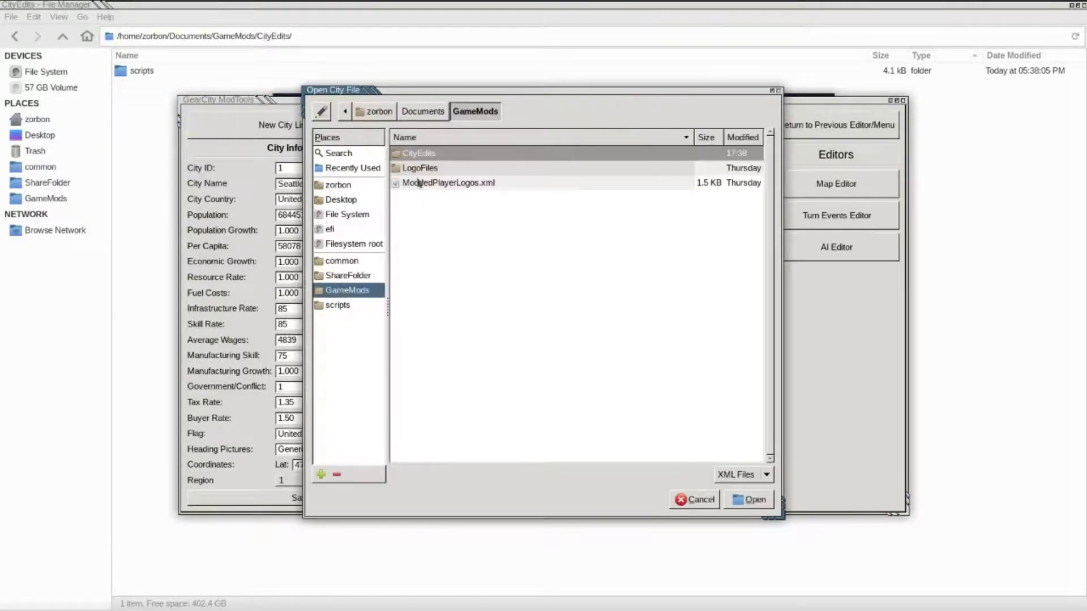
pyautogui.doubleClick(337, 305)
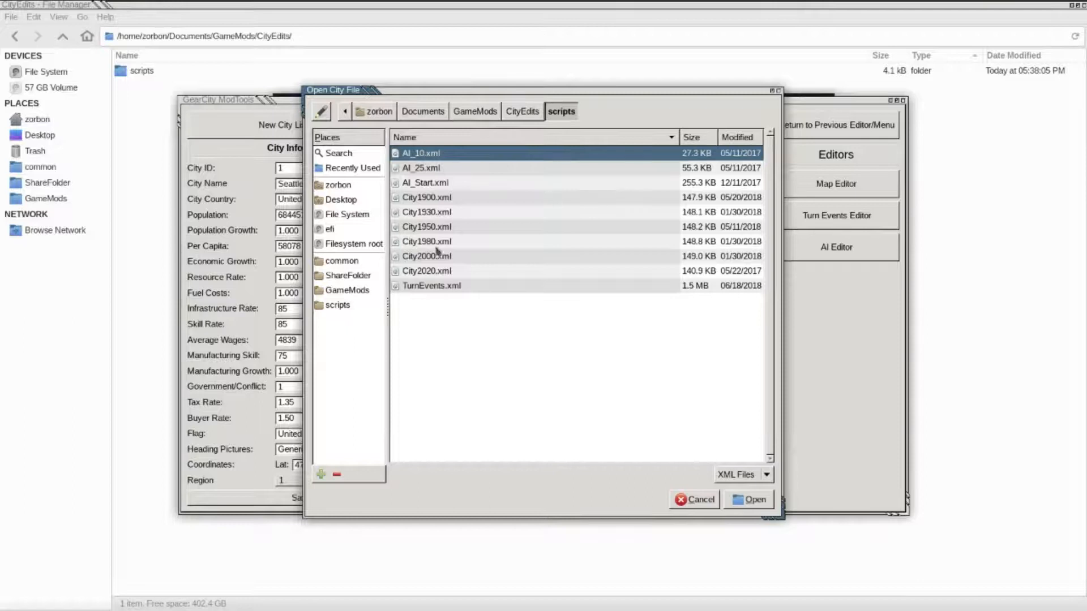
pyautogui.click(754, 499)
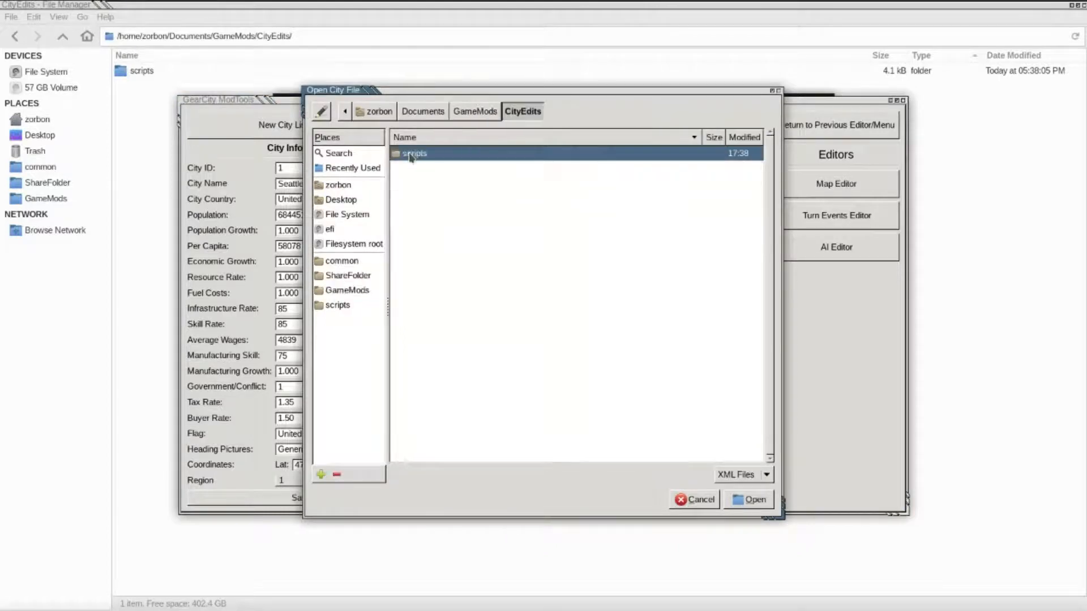
pyautogui.doubleClick(414, 153)
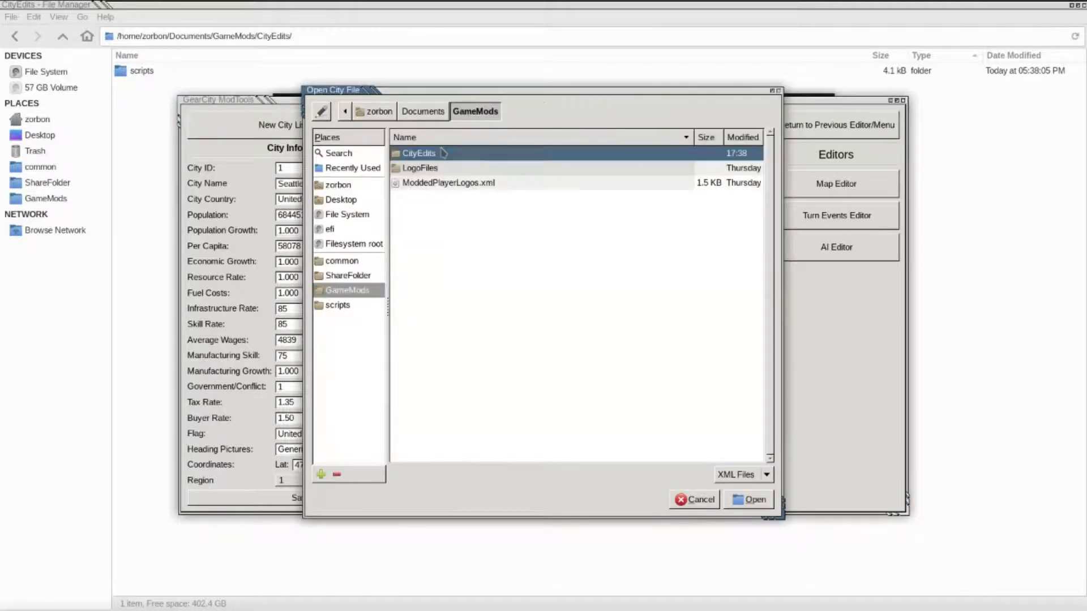
# - Add the remaining City1900–City2000 XML files to the other city files list
pyautogui.doubleClick(419, 154)
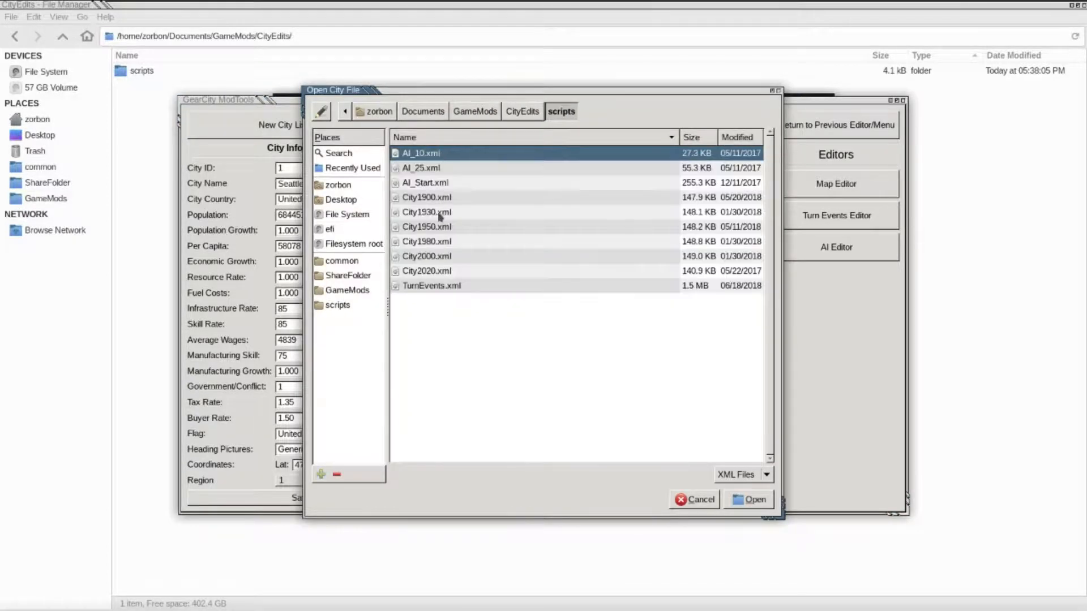
pyautogui.click(754, 499)
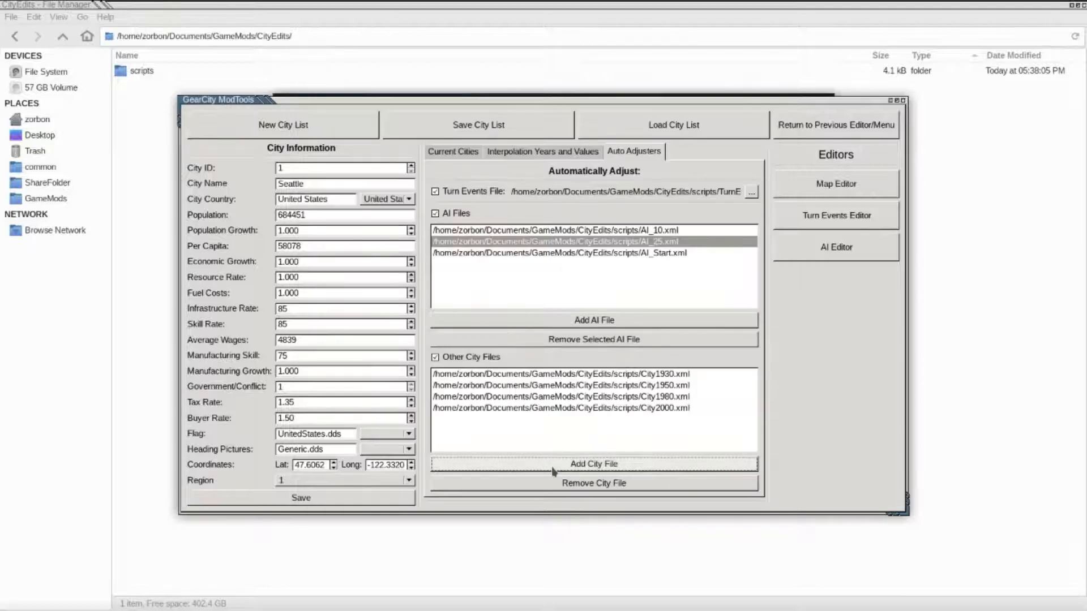
pyautogui.click(592, 464)
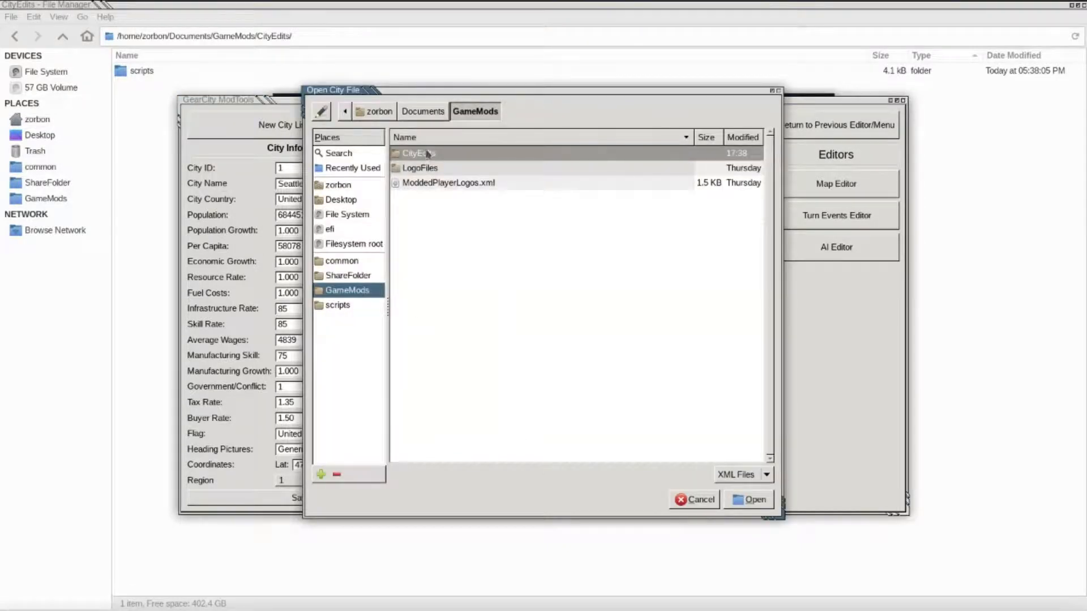
pyautogui.doubleClick(412, 153)
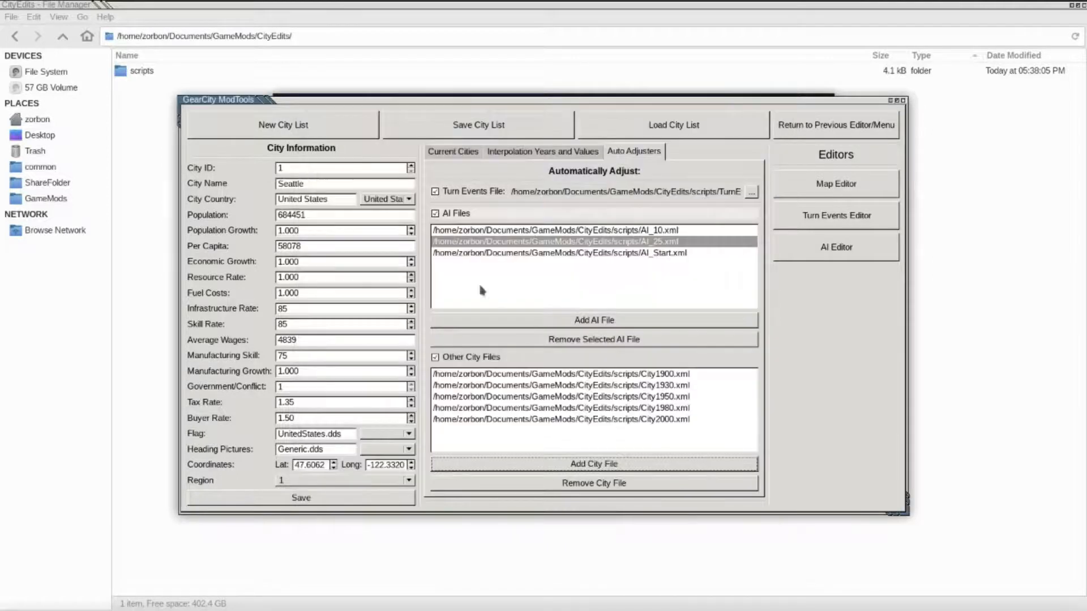
pyautogui.moveTo(506, 232)
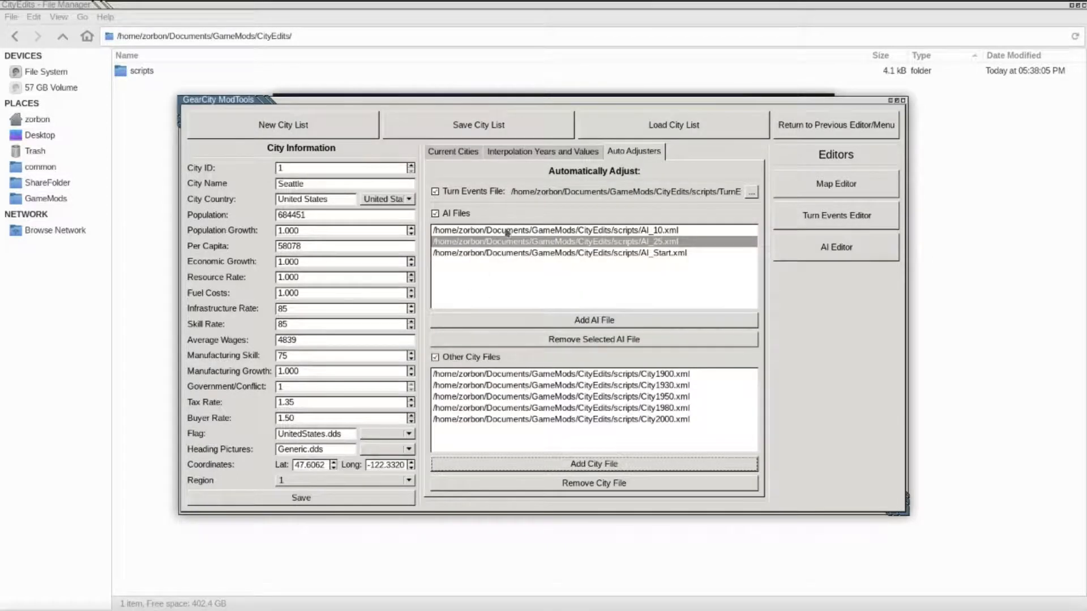
# - Load Miami's row from the Current Cities table into the city form
pyautogui.click(452, 151)
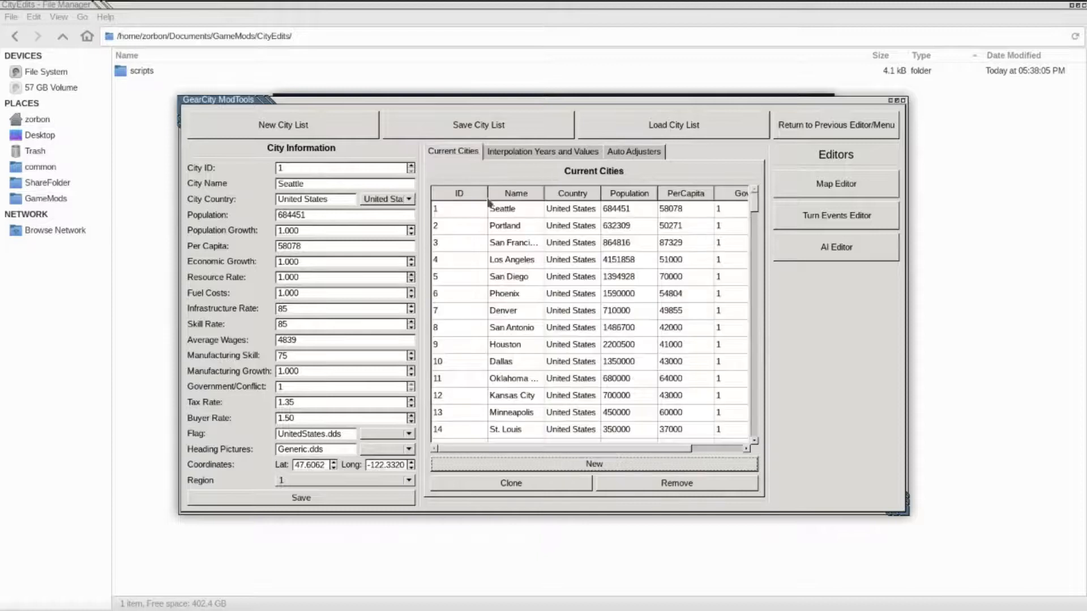
pyautogui.scroll(-3)
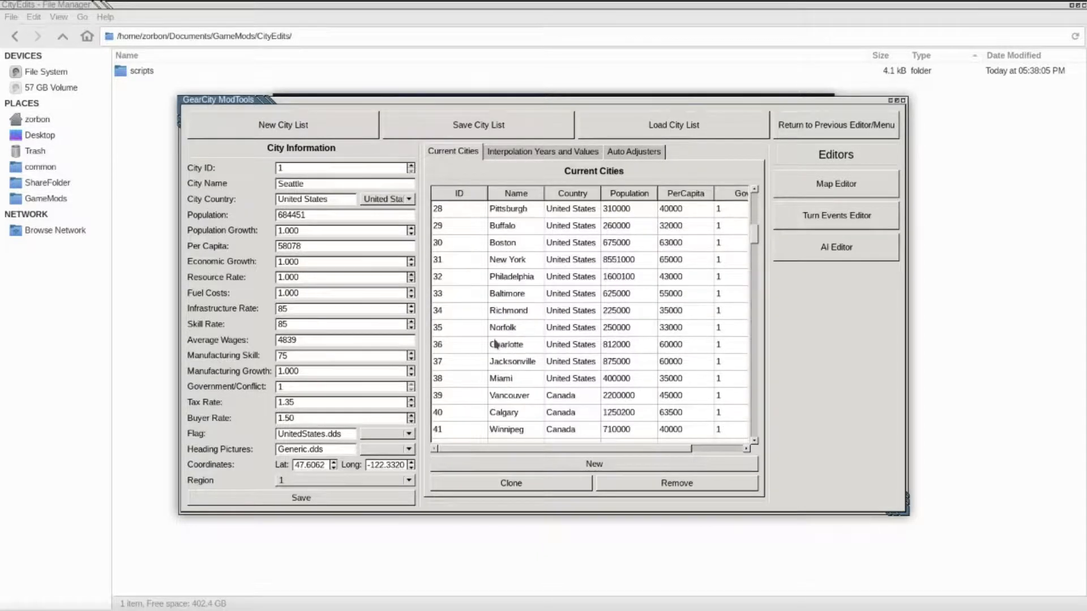
pyautogui.click(499, 378)
pyautogui.write('Orlando')
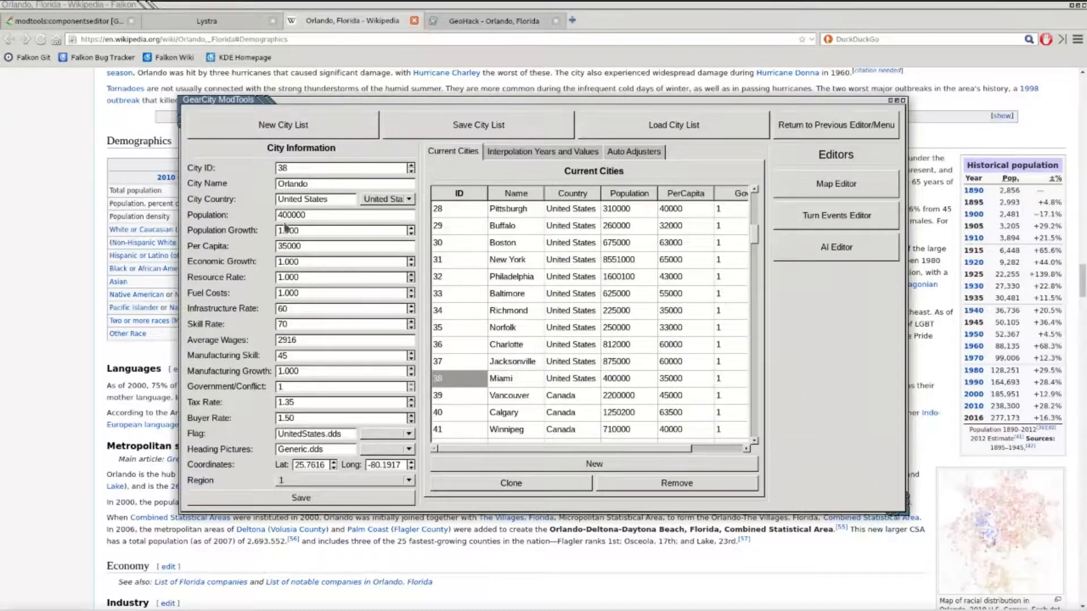
# - Set Orlando's population, per capita 35 thousand and latitude 28.54 from GeoHack
pyautogui.click(343, 215)
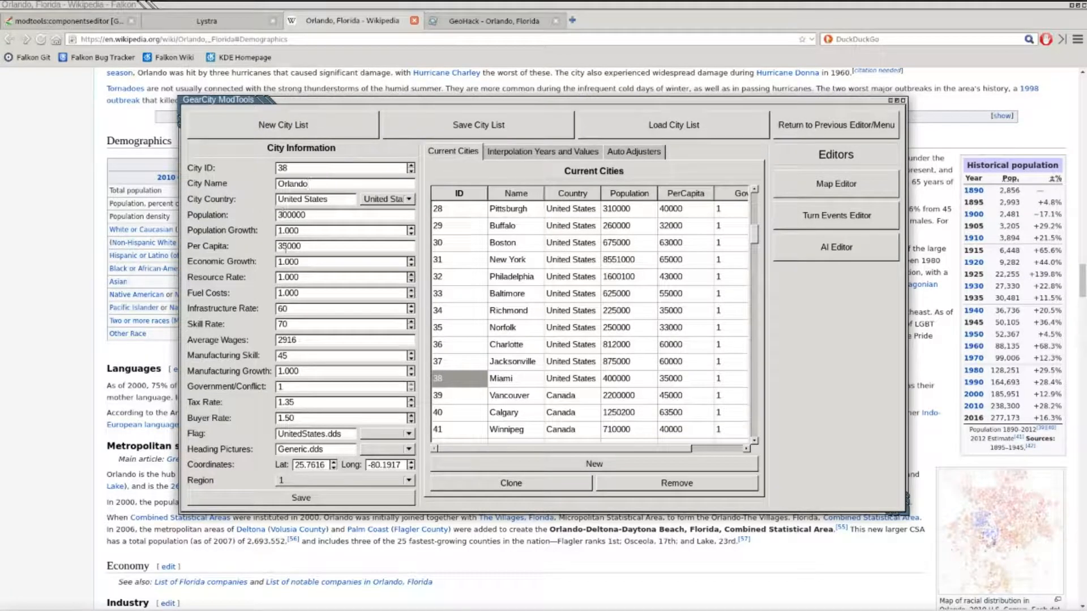
pyautogui.tripleClick(340, 309)
pyautogui.write('50')
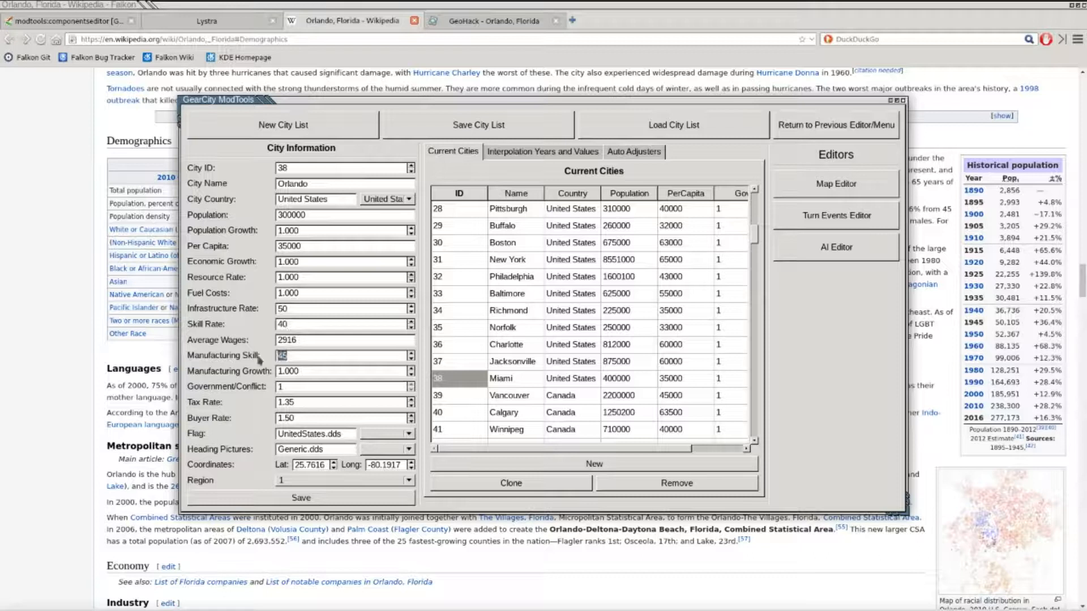
pyautogui.write('35')
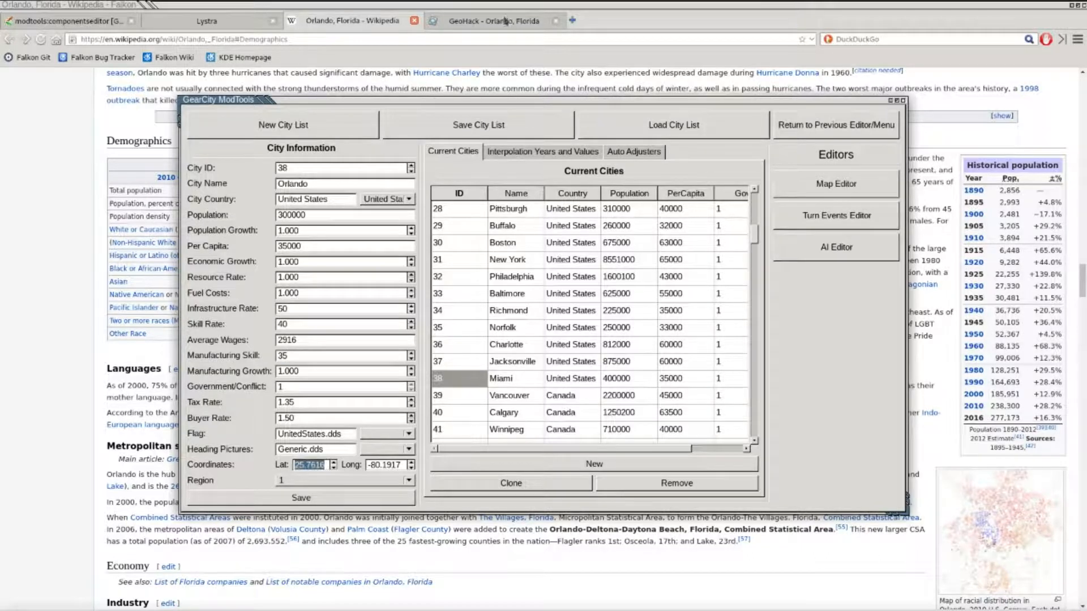
pyautogui.click(493, 20)
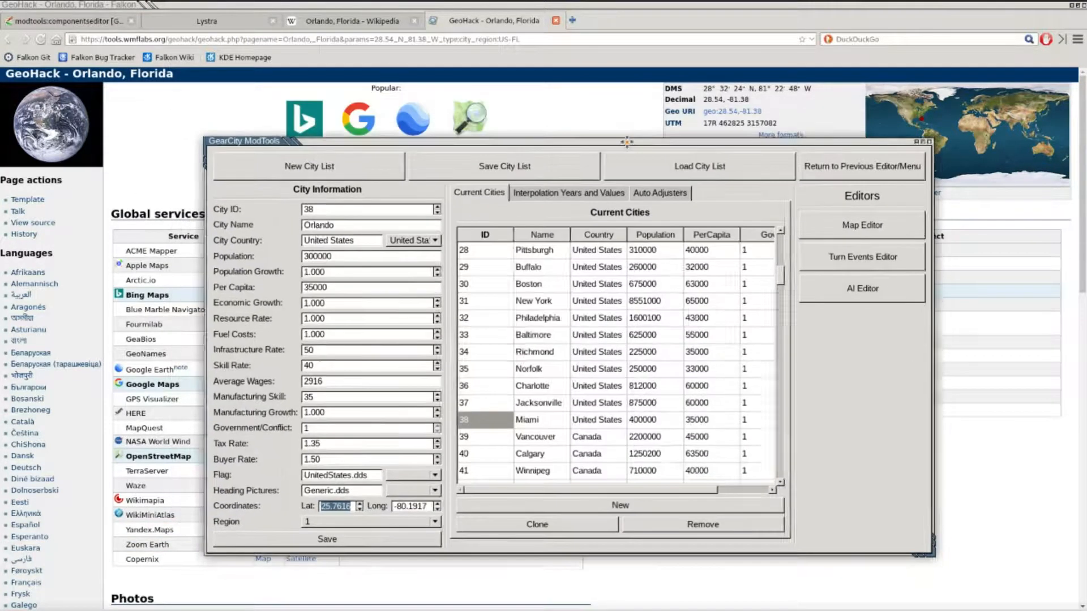
pyautogui.moveTo(626, 142); pyautogui.dragTo(626, 137)
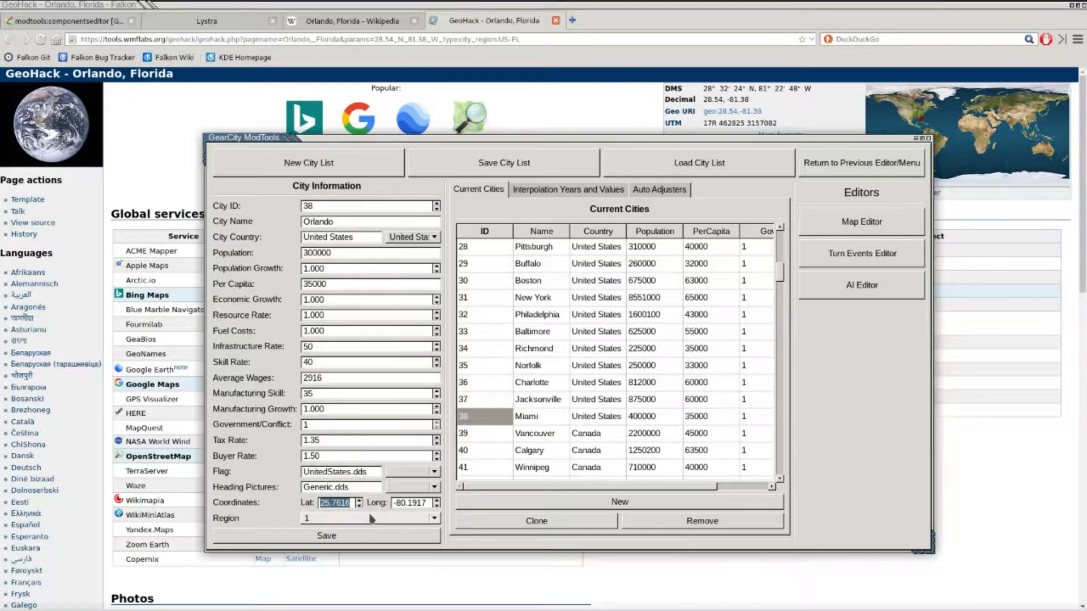
pyautogui.write('28.5400')
pyautogui.click(416, 503)
pyautogui.write('-81.38')
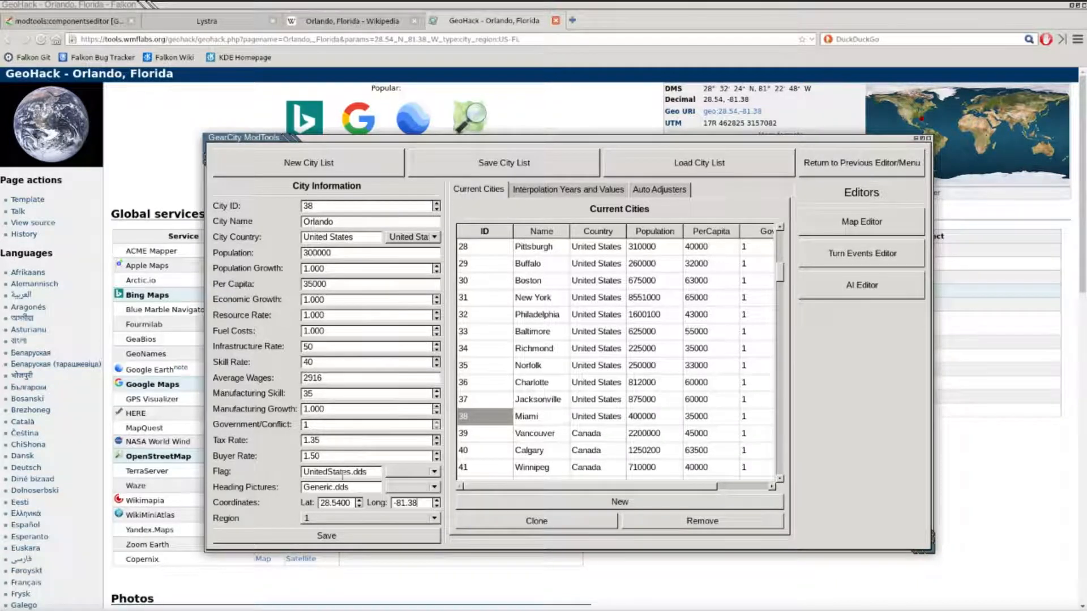
# - Save Orlando as city 38 without overwriting Miami, which moves to 39
pyautogui.click(326, 536)
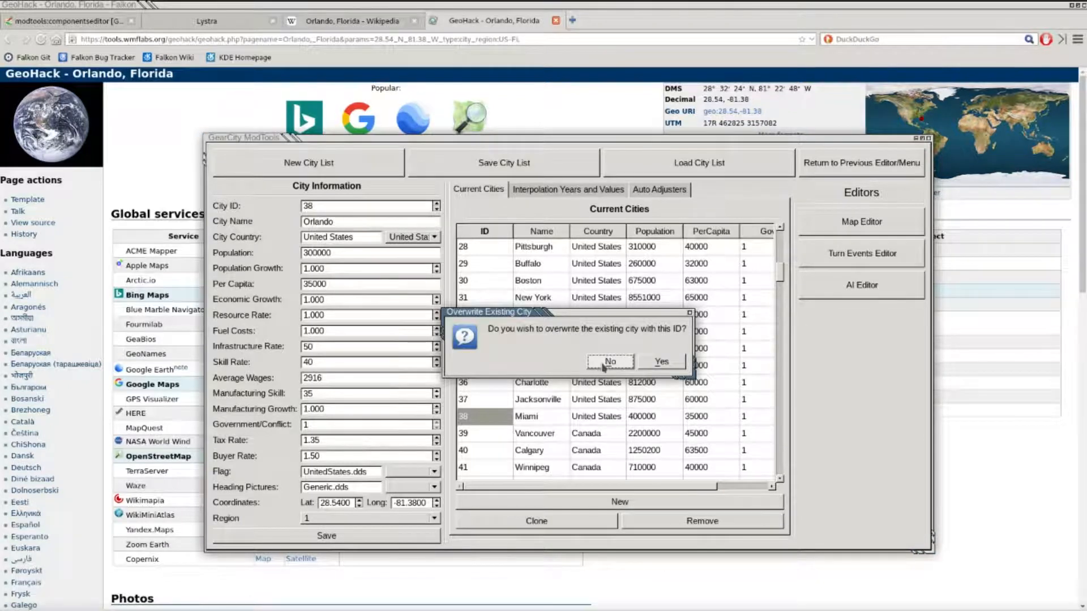
pyautogui.click(660, 361)
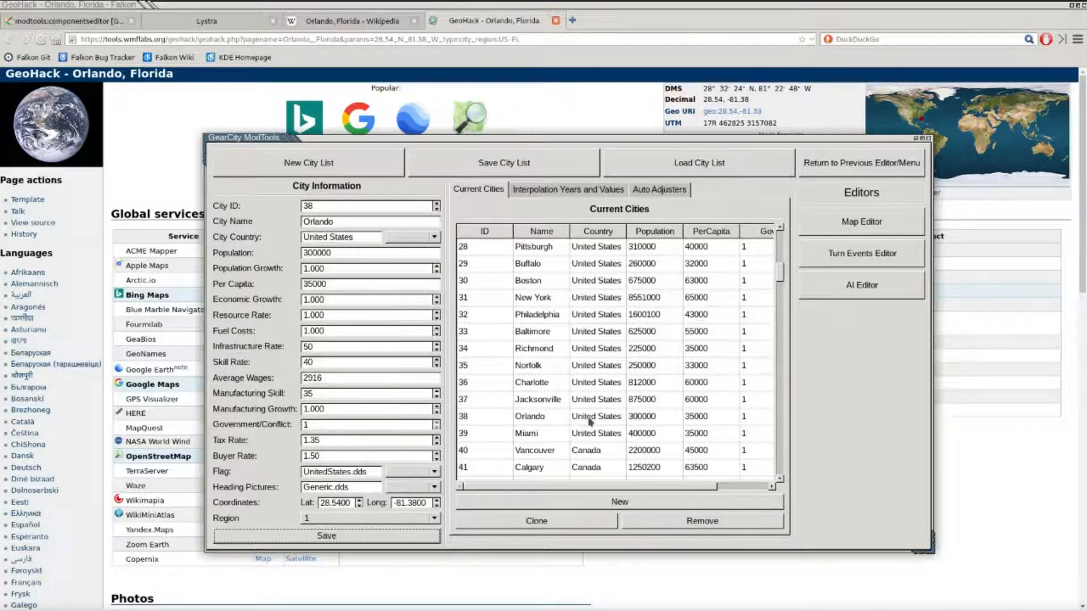
# - Save the city list over City2020.xml in the scripts folder, confirming replace
pyautogui.click(504, 163)
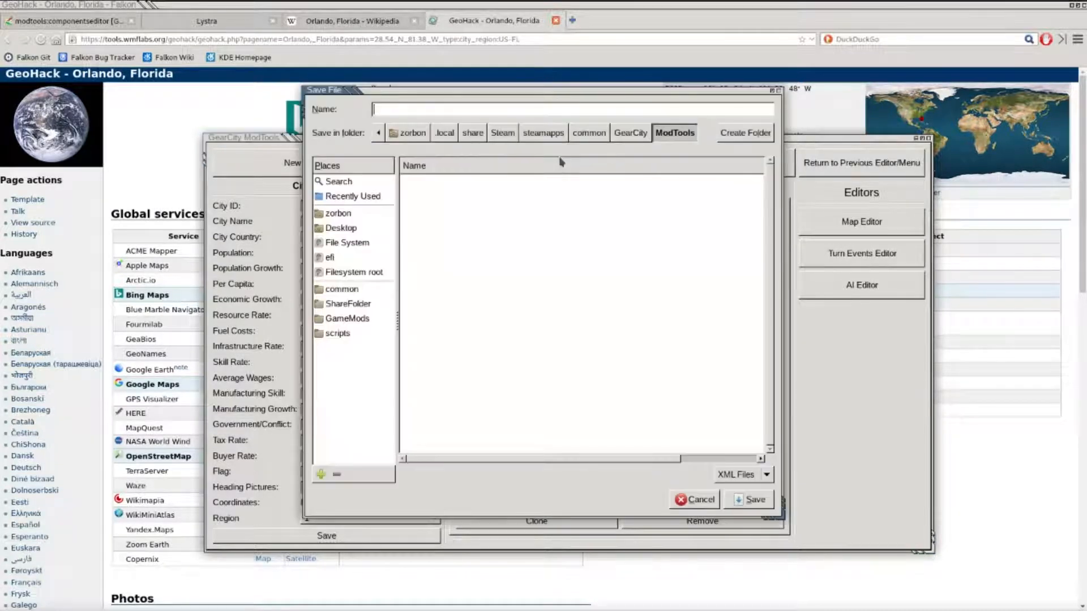
pyautogui.moveTo(350, 326)
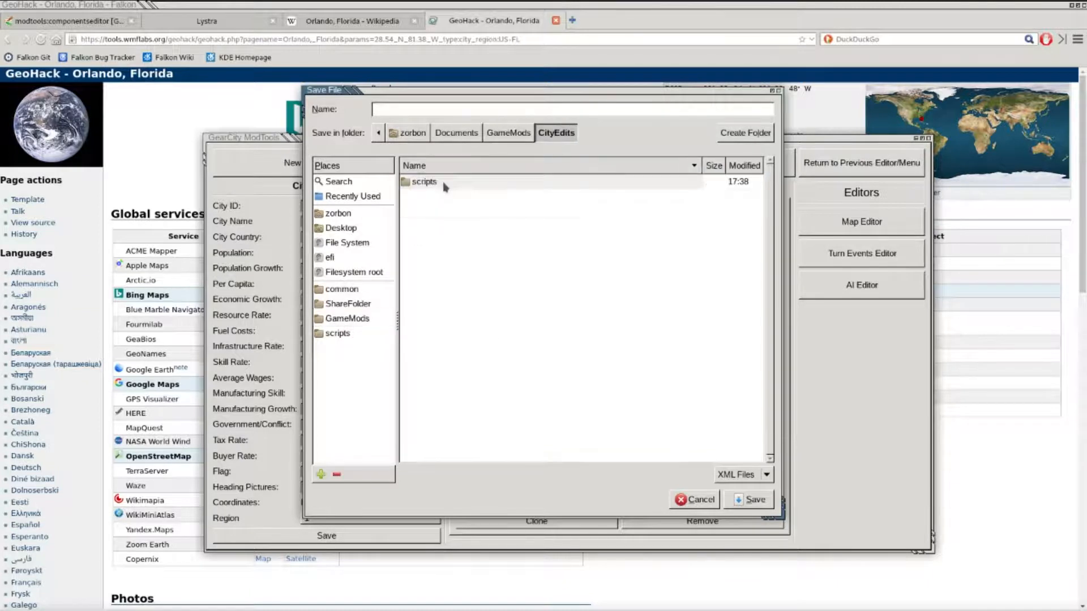
pyautogui.doubleClick(424, 182)
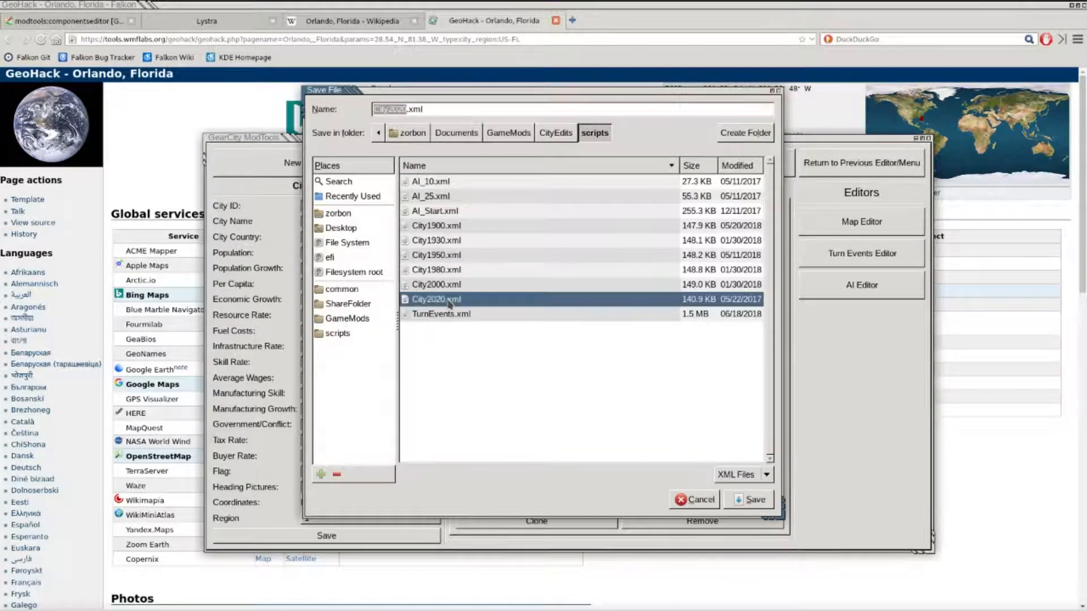
pyautogui.click(753, 499)
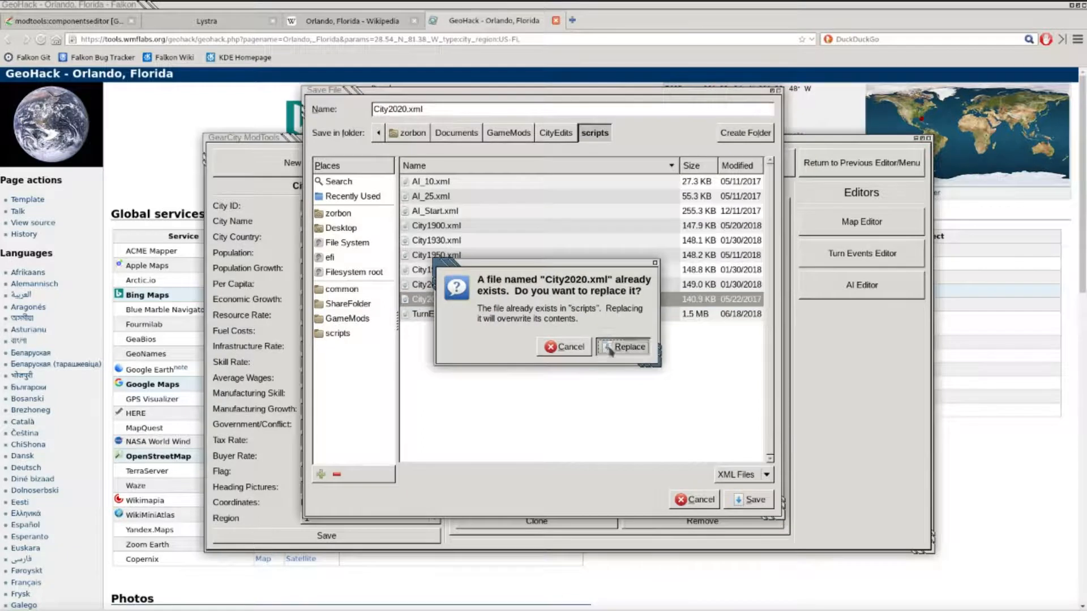
pyautogui.click(621, 347)
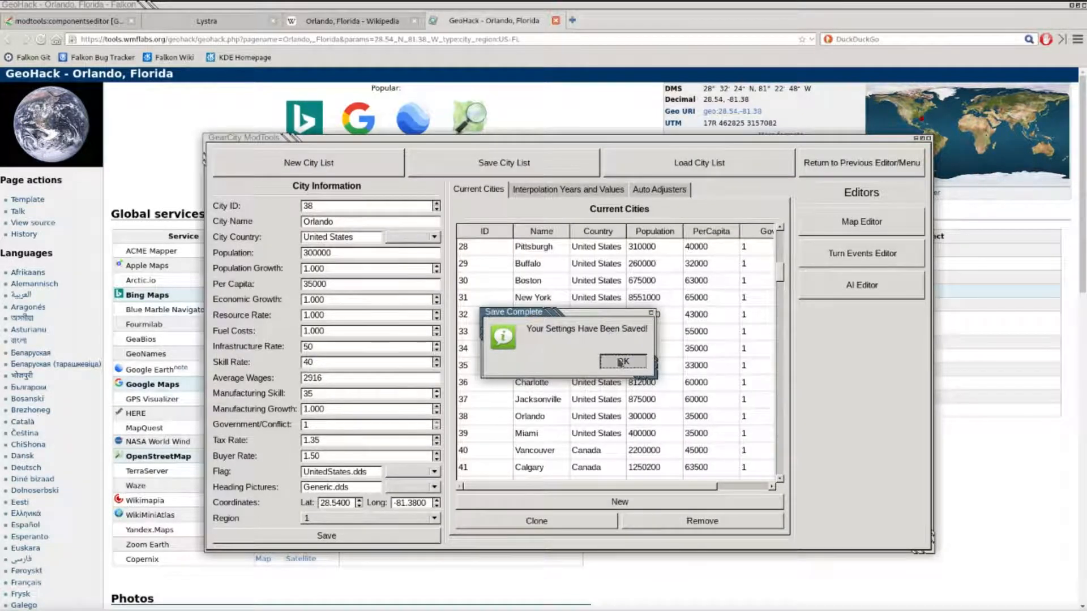
# - Acknowledge the save-complete messages and re-save the city entry
pyautogui.click(621, 362)
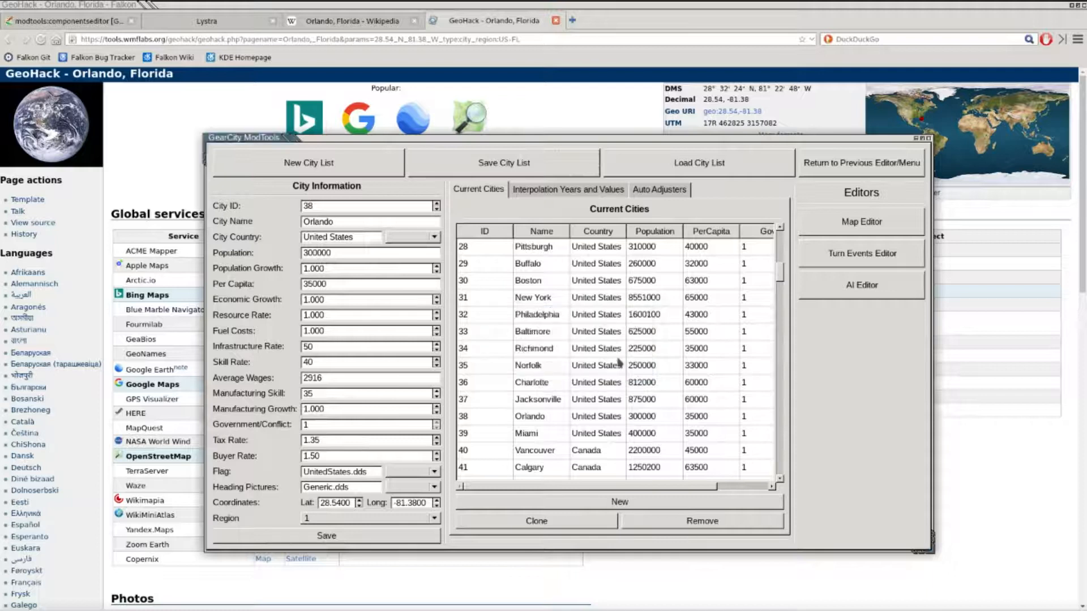
pyautogui.click(326, 536)
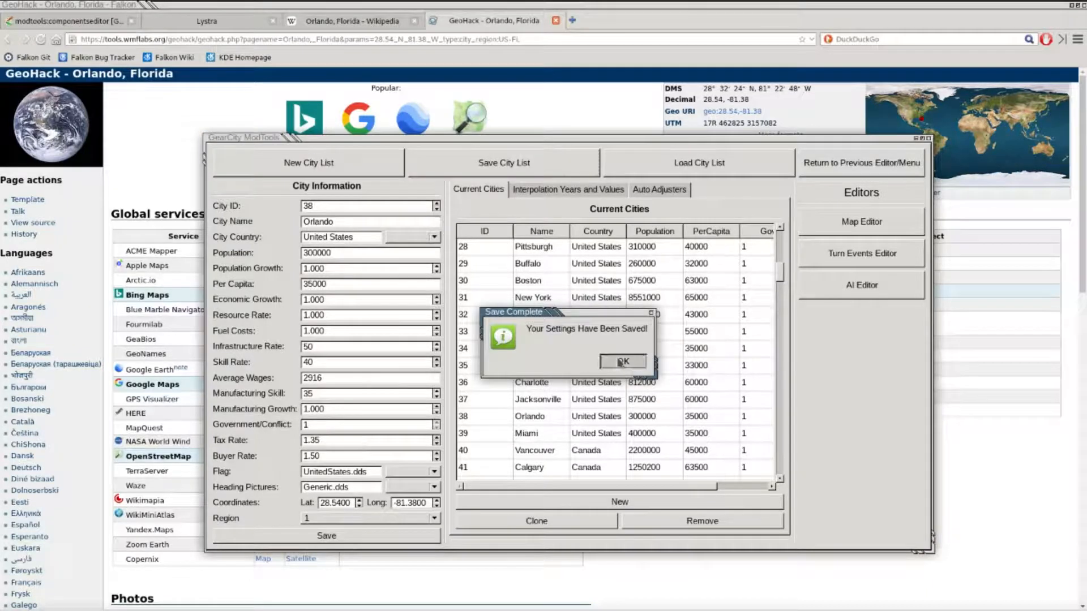
pyautogui.click(621, 361)
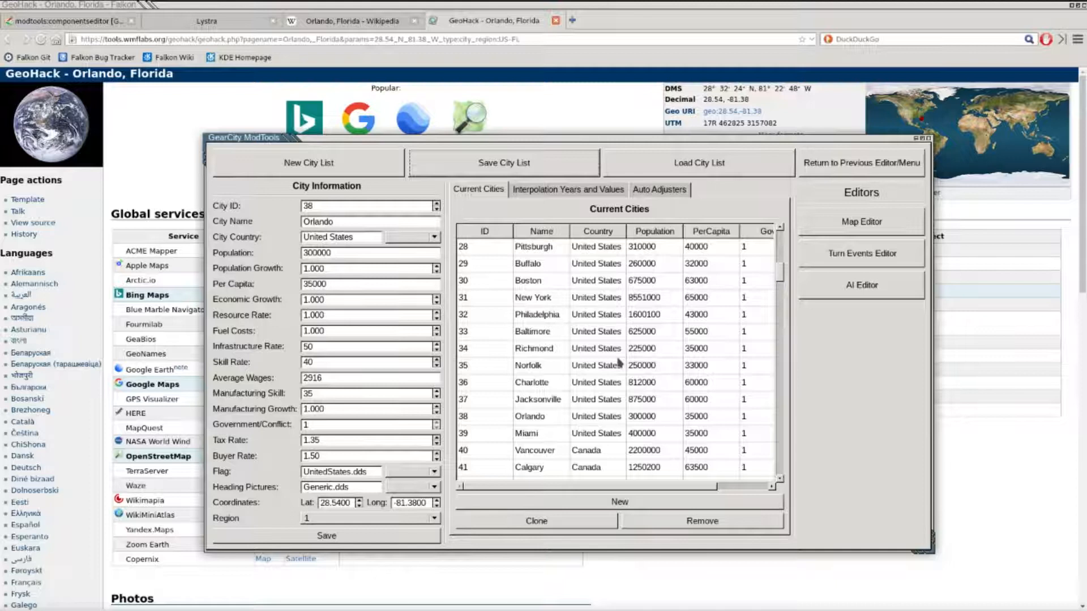
pyautogui.moveTo(655, 249)
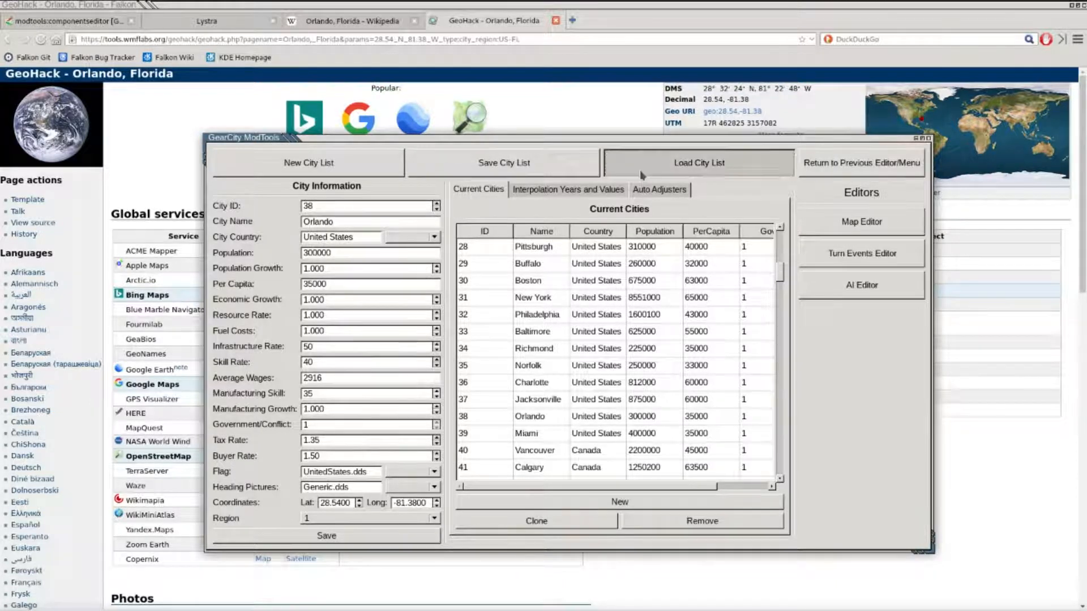
# - Check Auto Adjusters, then load the City2000 script from GameMods > CityEdits > scripts
pyautogui.click(659, 189)
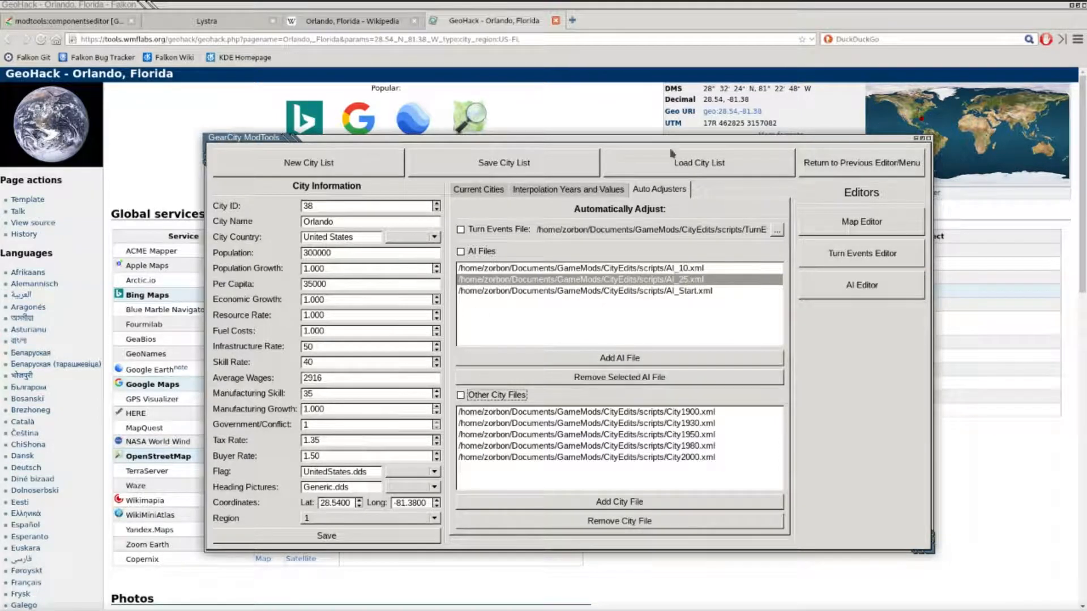
pyautogui.moveTo(691, 149)
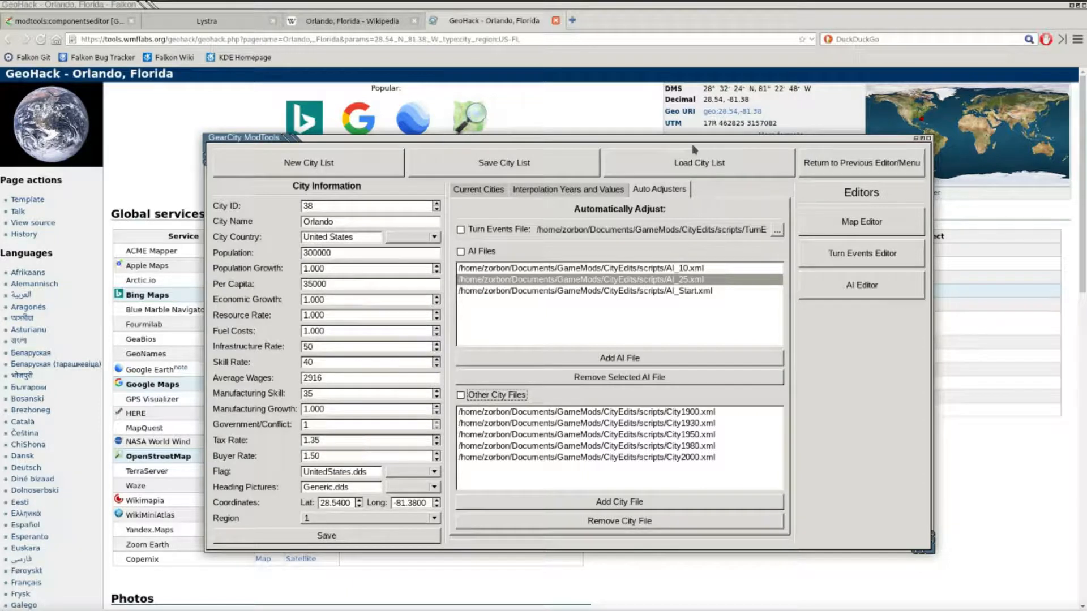
pyautogui.moveTo(698, 162)
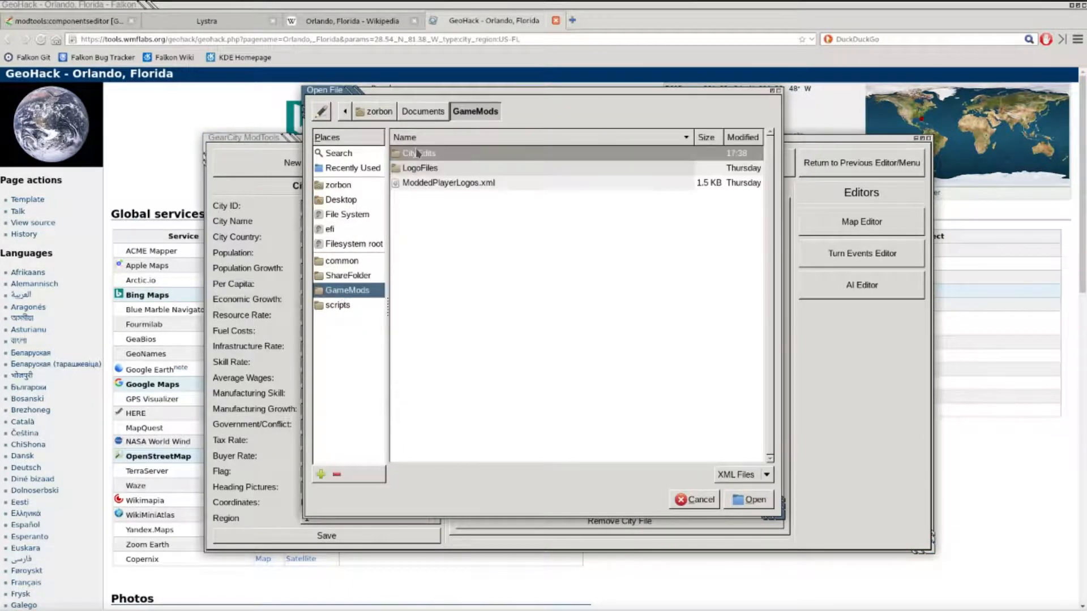
pyautogui.click(754, 499)
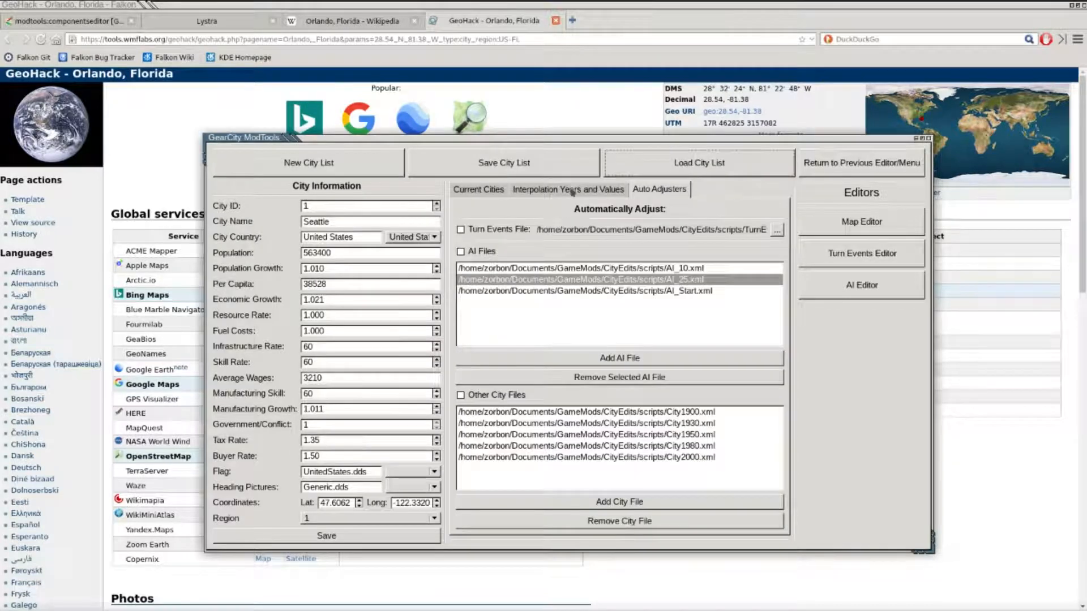
# - Set Current File Year to 2000 and pick City2020.xml as the interpolate source toward 2020
pyautogui.click(567, 189)
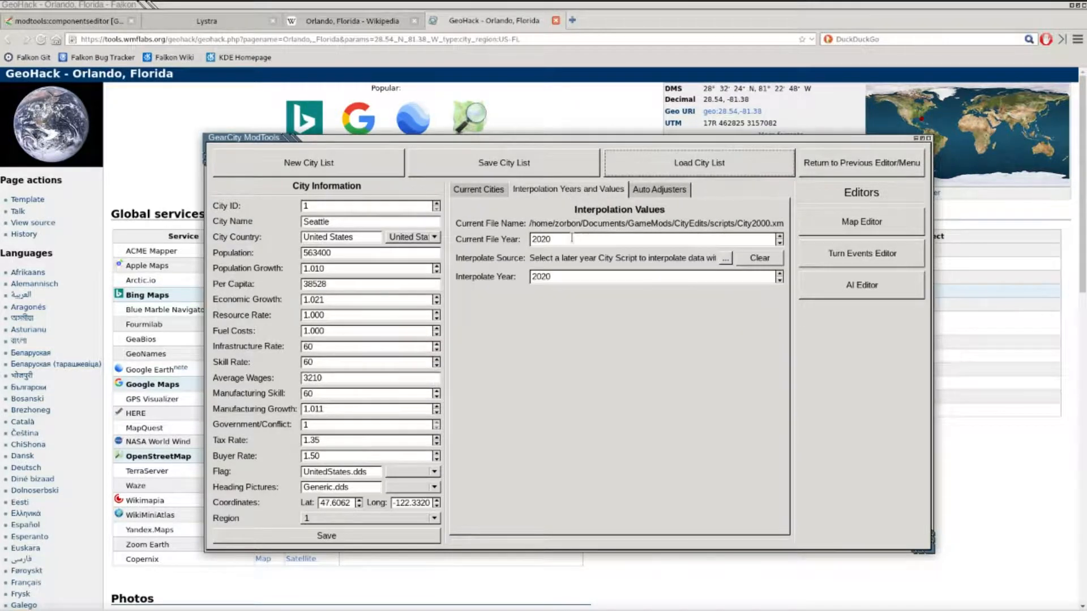
pyautogui.press('BackSpace')
pyautogui.write('0')
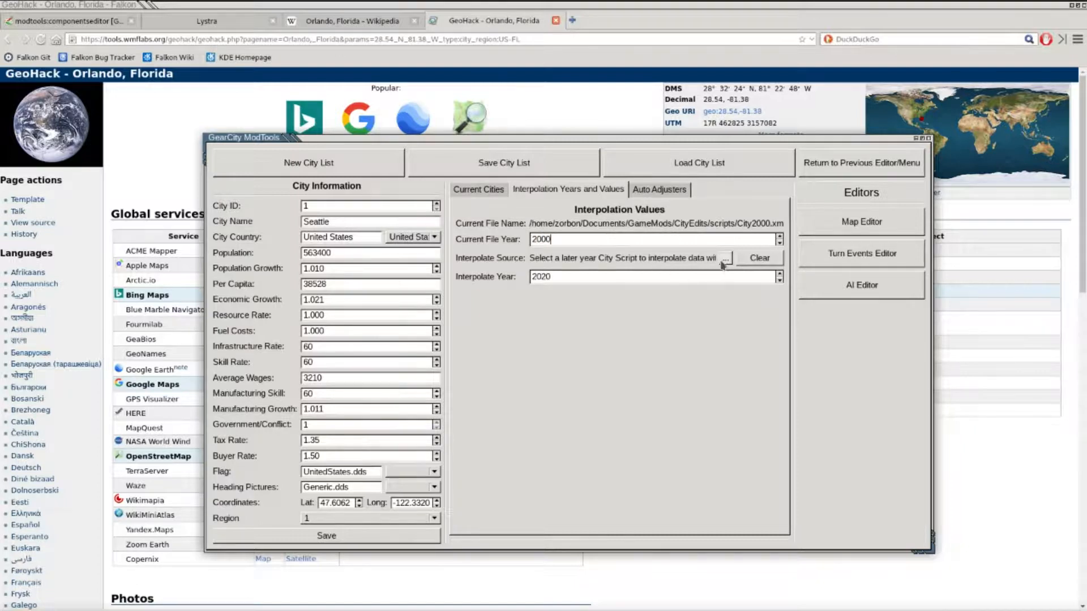
pyautogui.click(724, 258)
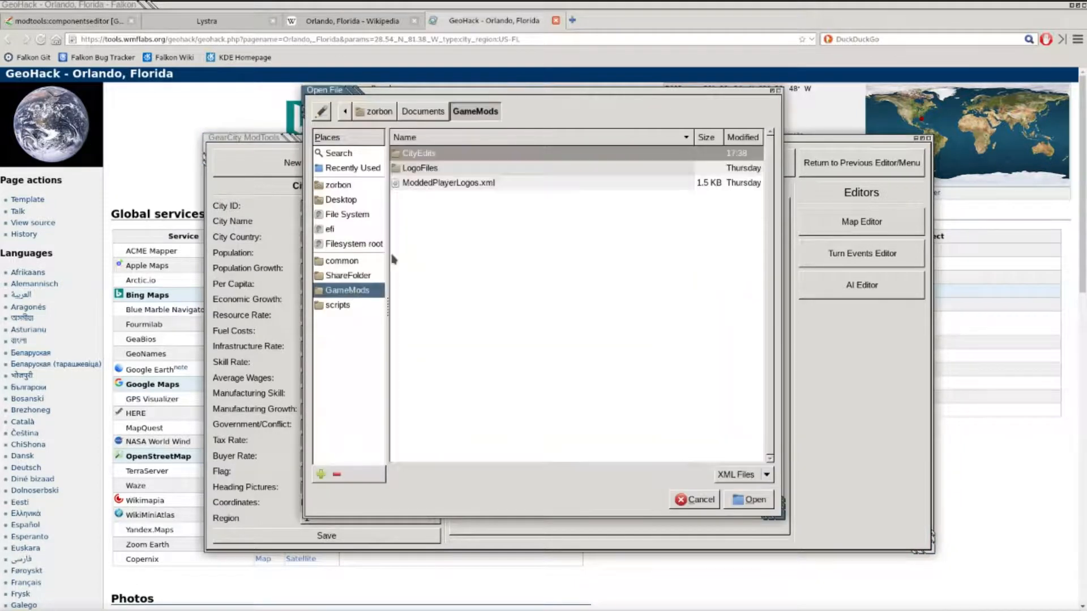
pyautogui.doubleClick(419, 153)
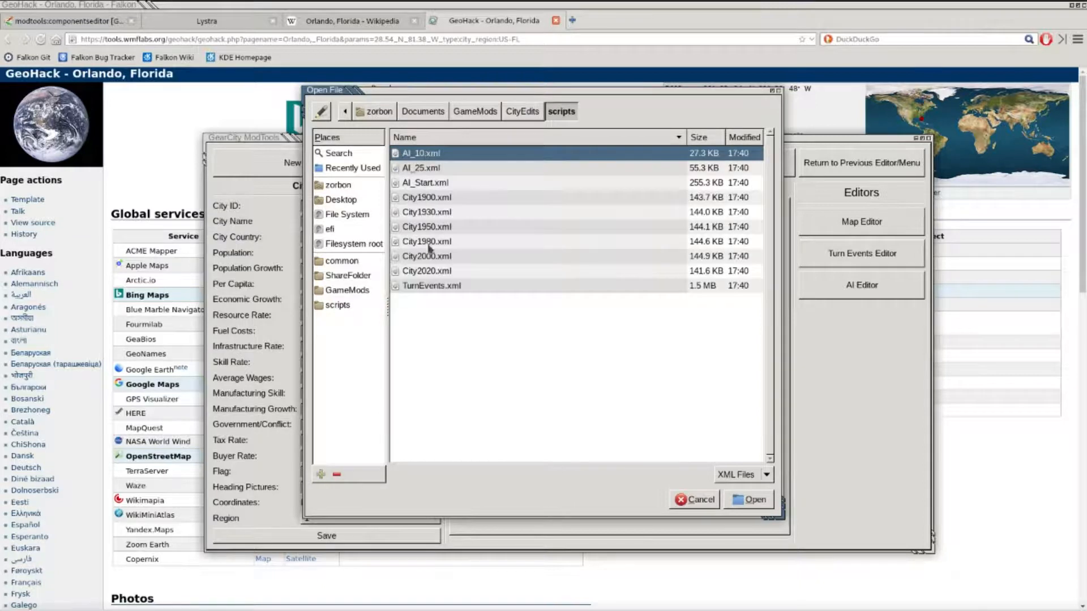
pyautogui.click(754, 499)
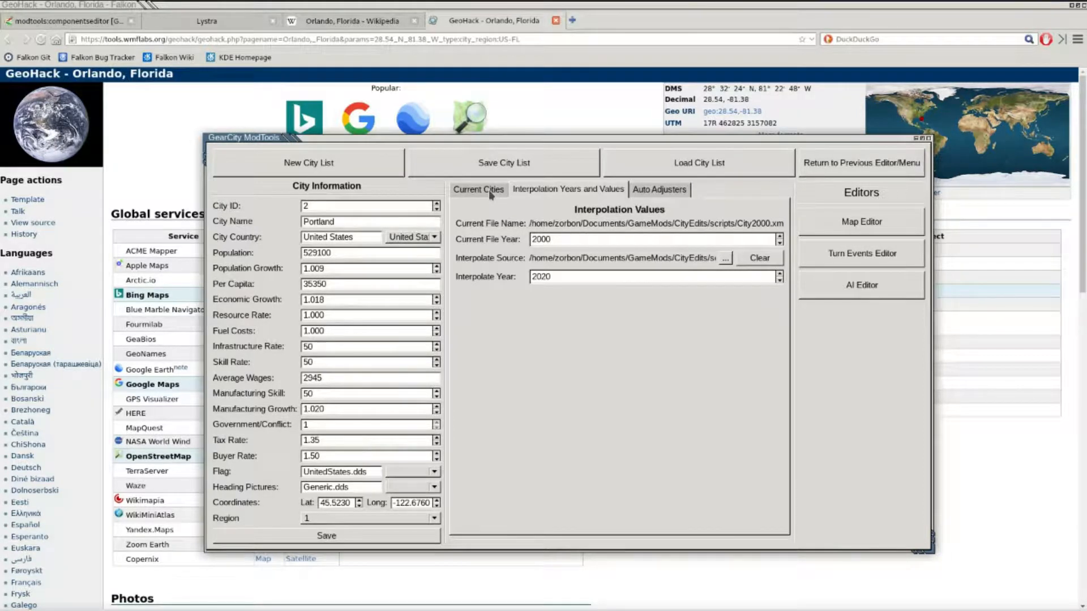
# - Give Orlando population 186000, growth 1.024, per capita 35145 and wages 2928 from Wikipedia
pyautogui.click(478, 189)
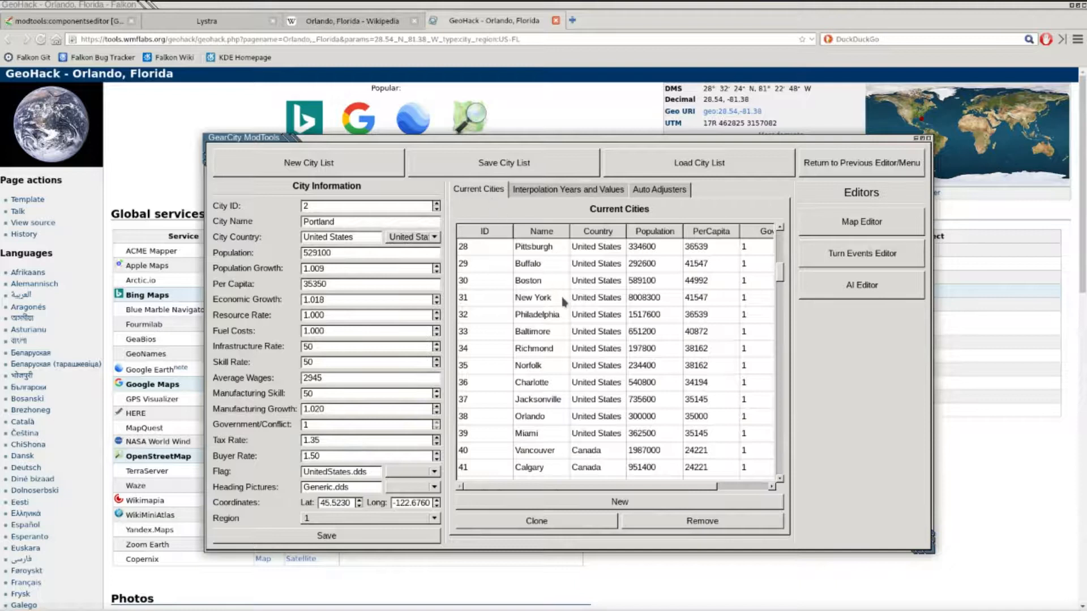
pyautogui.moveTo(543, 423)
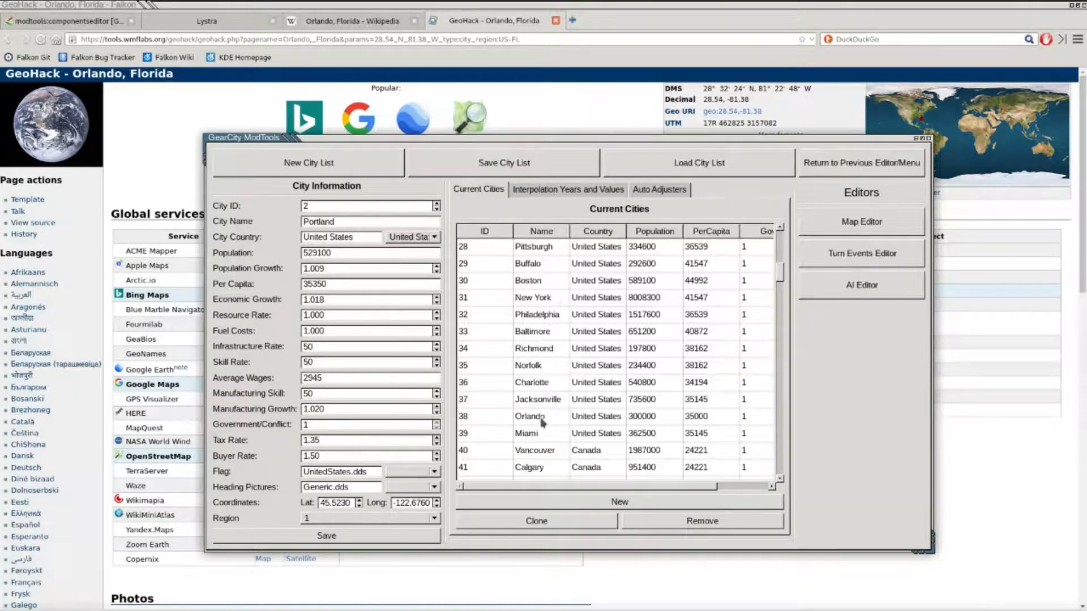
pyautogui.click(530, 416)
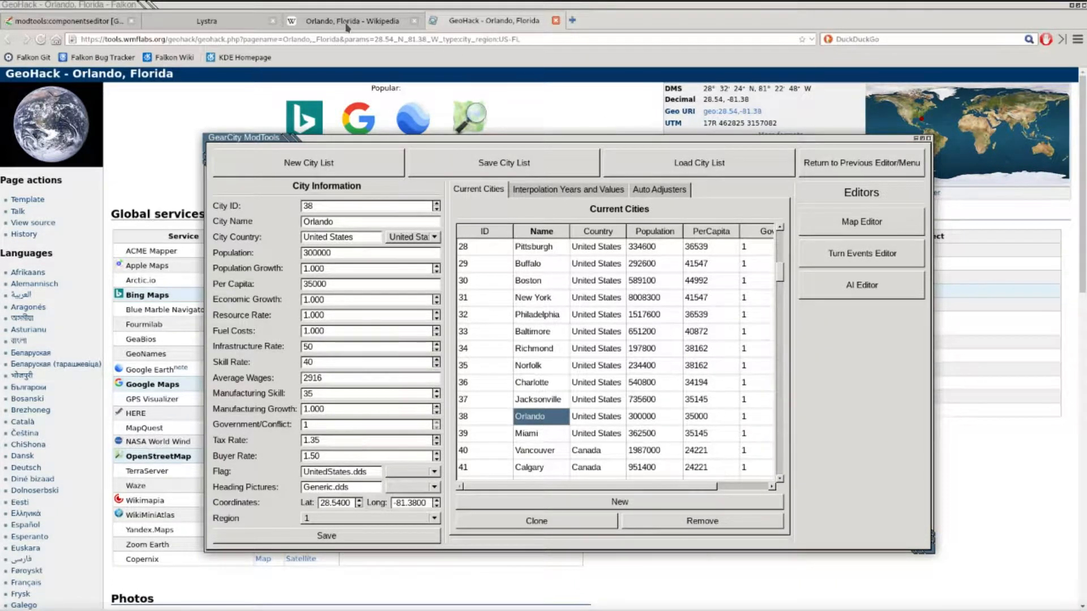
pyautogui.click(352, 21)
pyautogui.write('1.024')
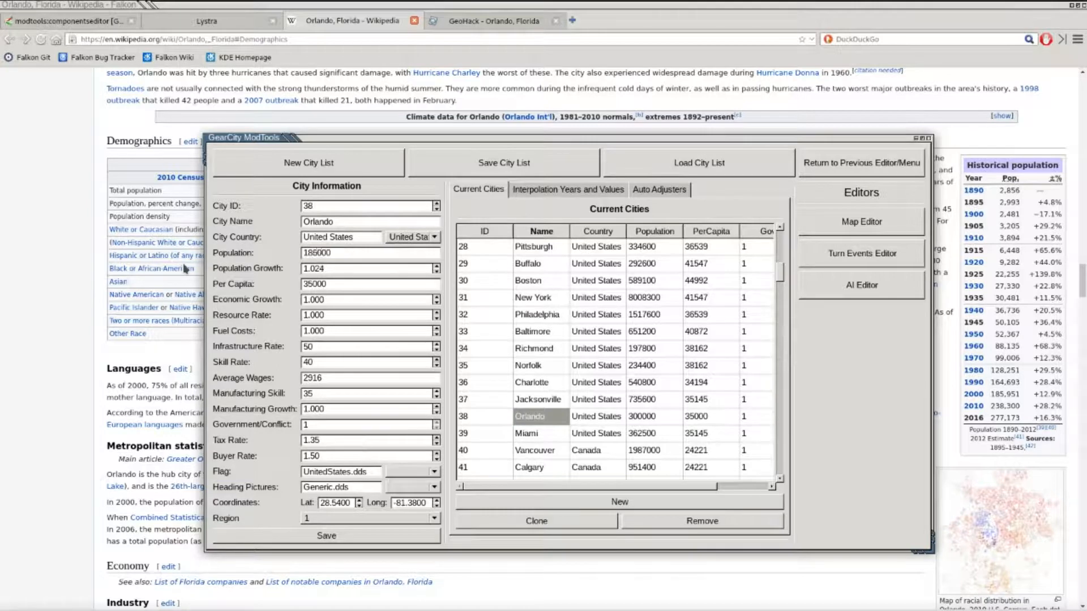
pyautogui.click(370, 253)
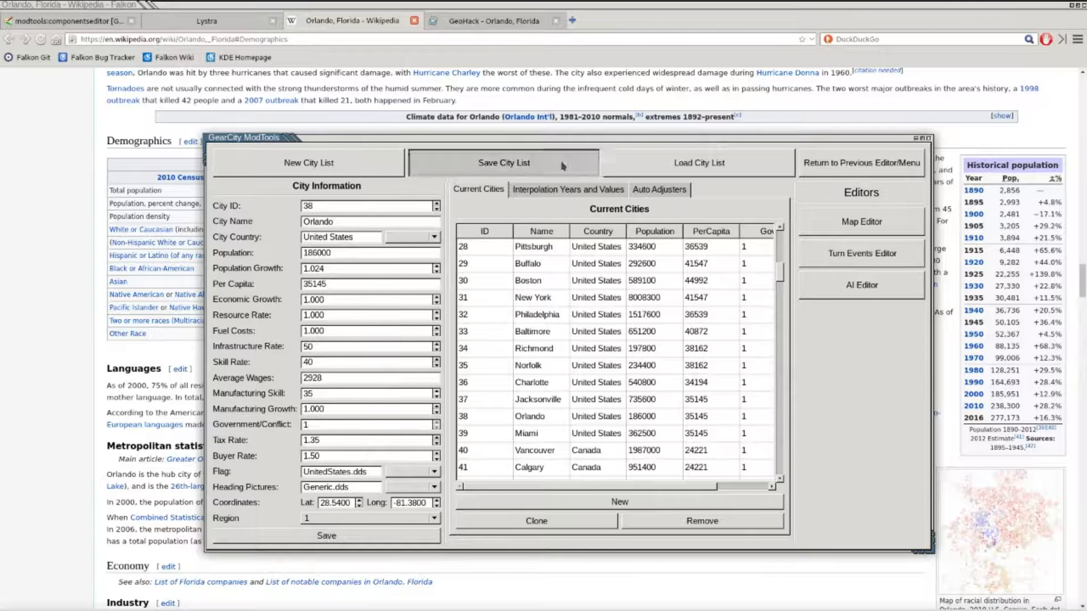
# - Overwrite City2000.xml with the edited list, then start loading another city list
pyautogui.click(503, 163)
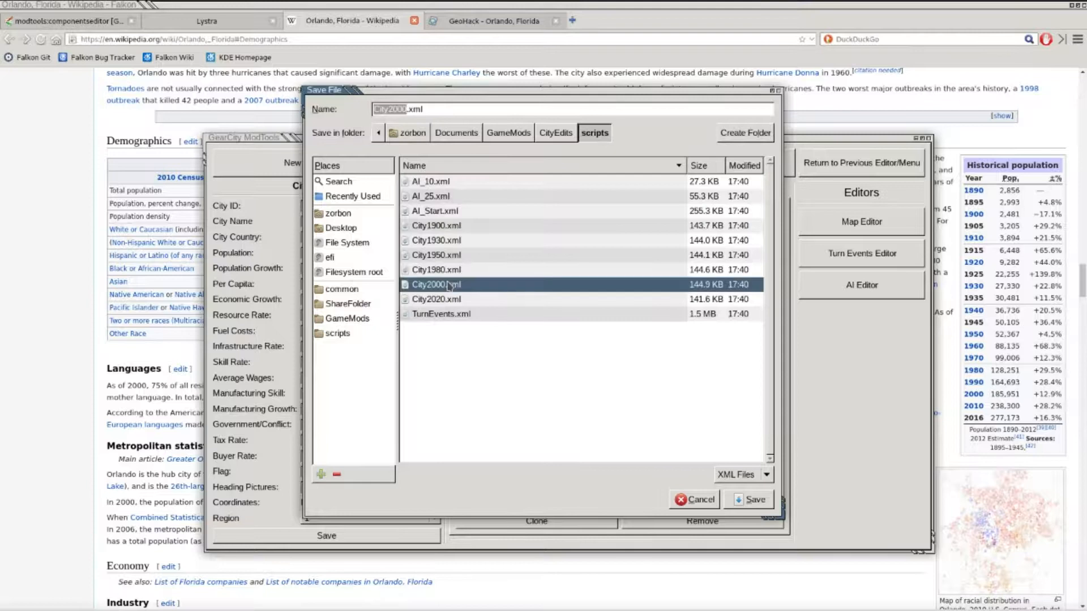
pyautogui.click(753, 499)
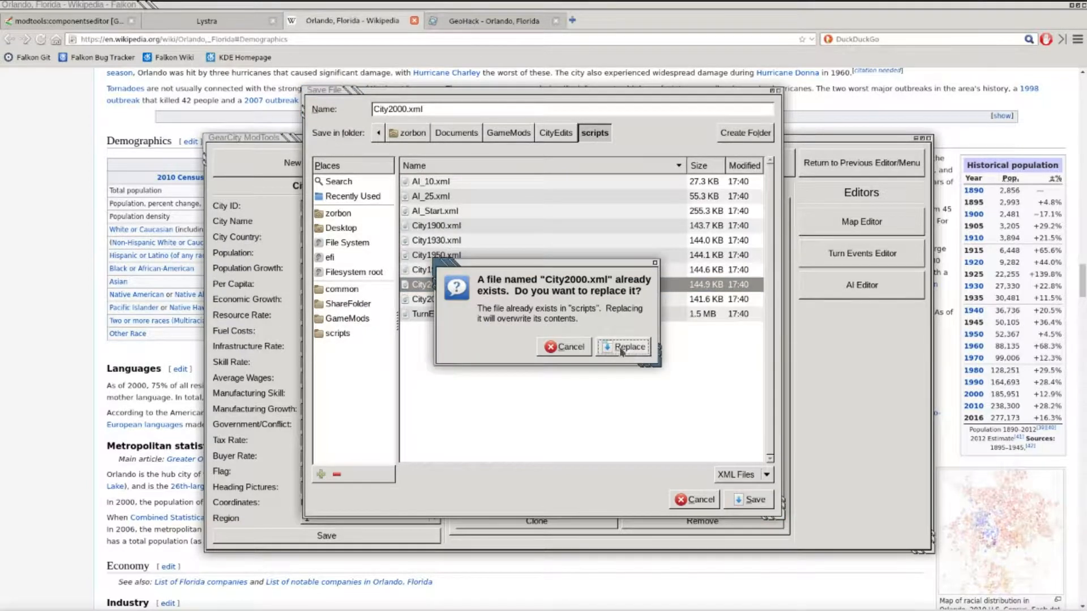
pyautogui.click(623, 346)
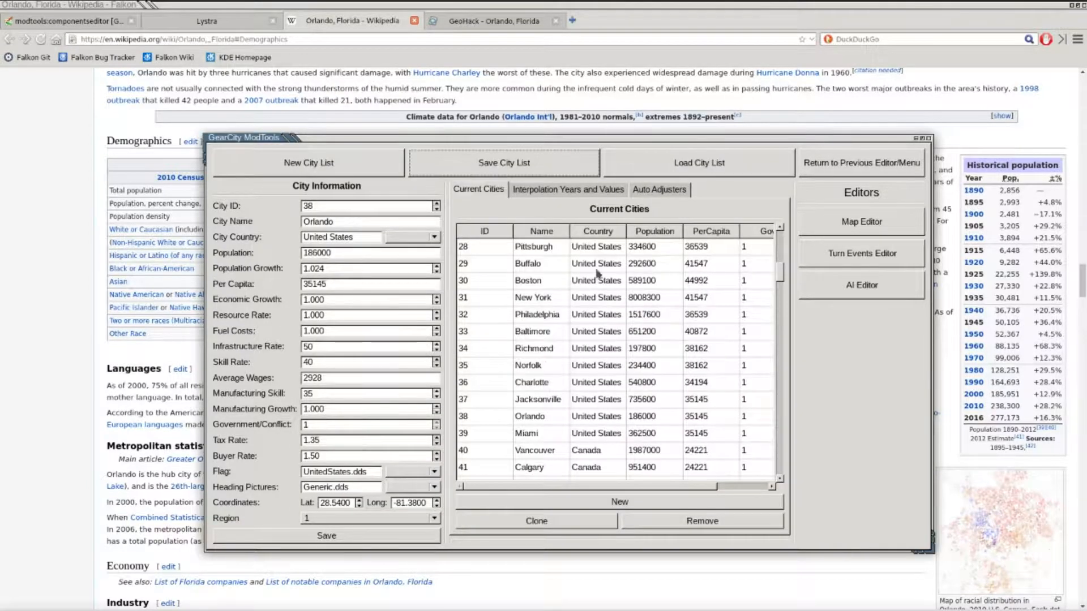
pyautogui.click(699, 162)
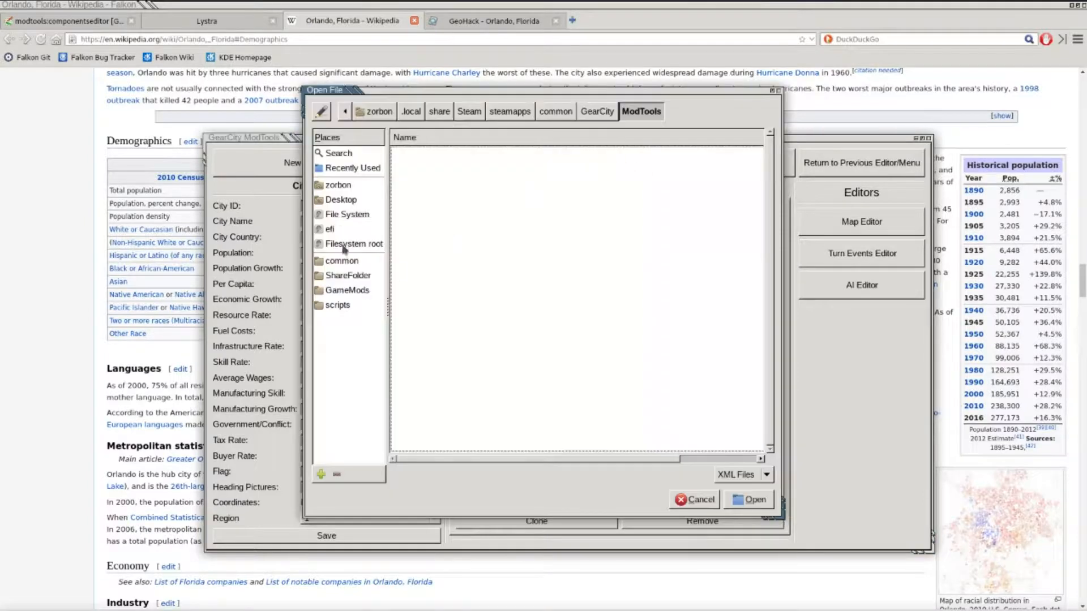